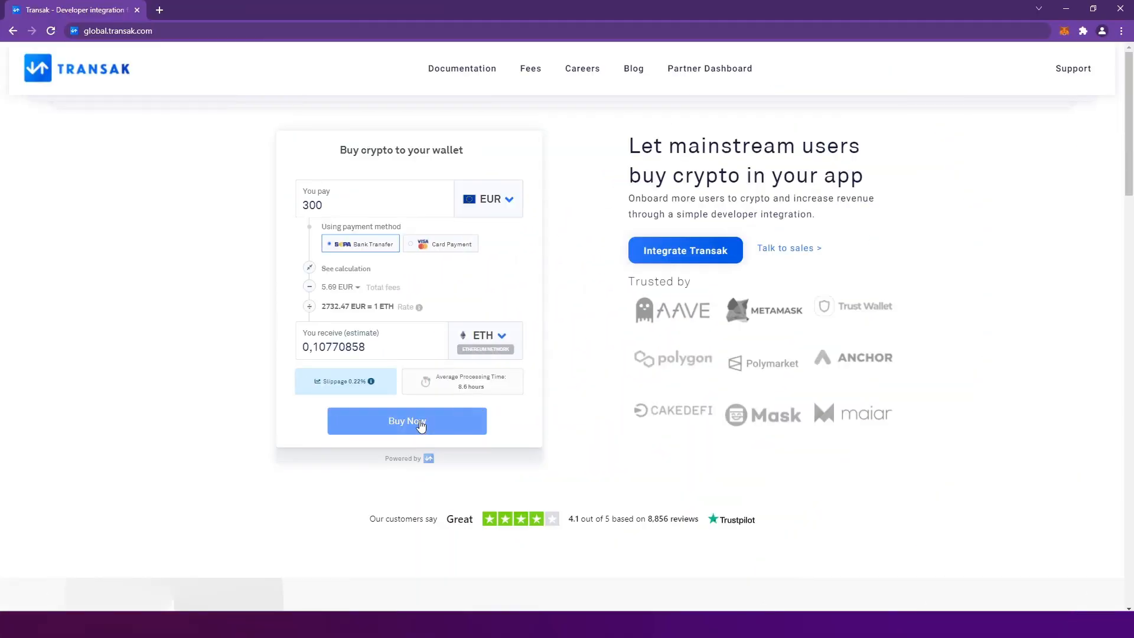
- Start a 300 EUR card purchase of MATIC and reach the wallet address field
{"action": "left_click", "coordinate": [407, 421]}
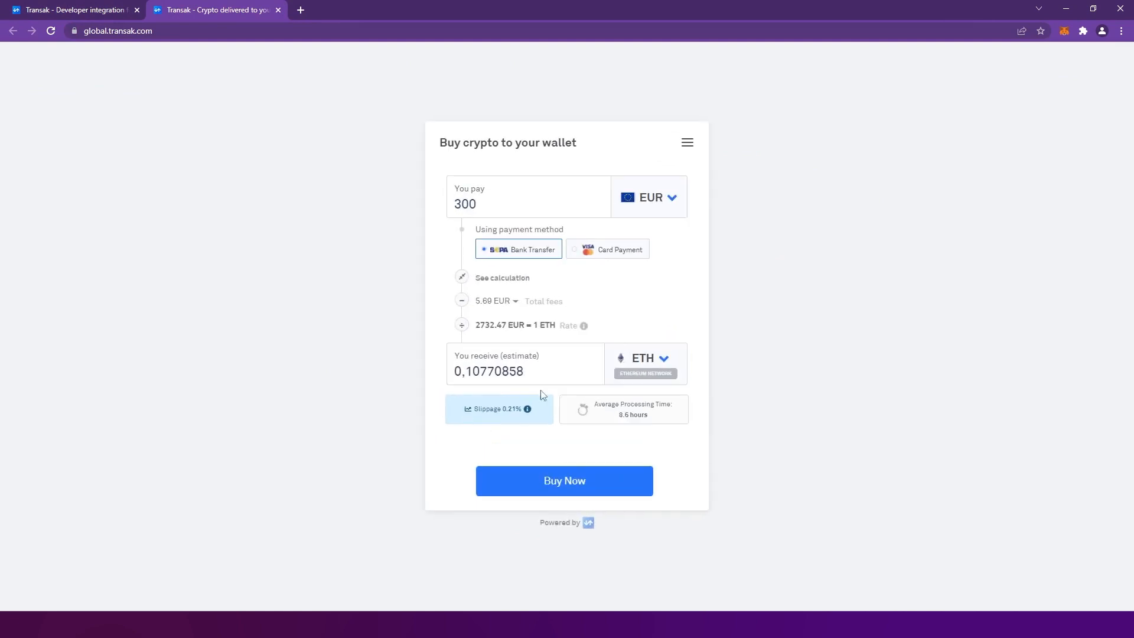
{"action": "mouse_move", "coordinate": [574, 254]}
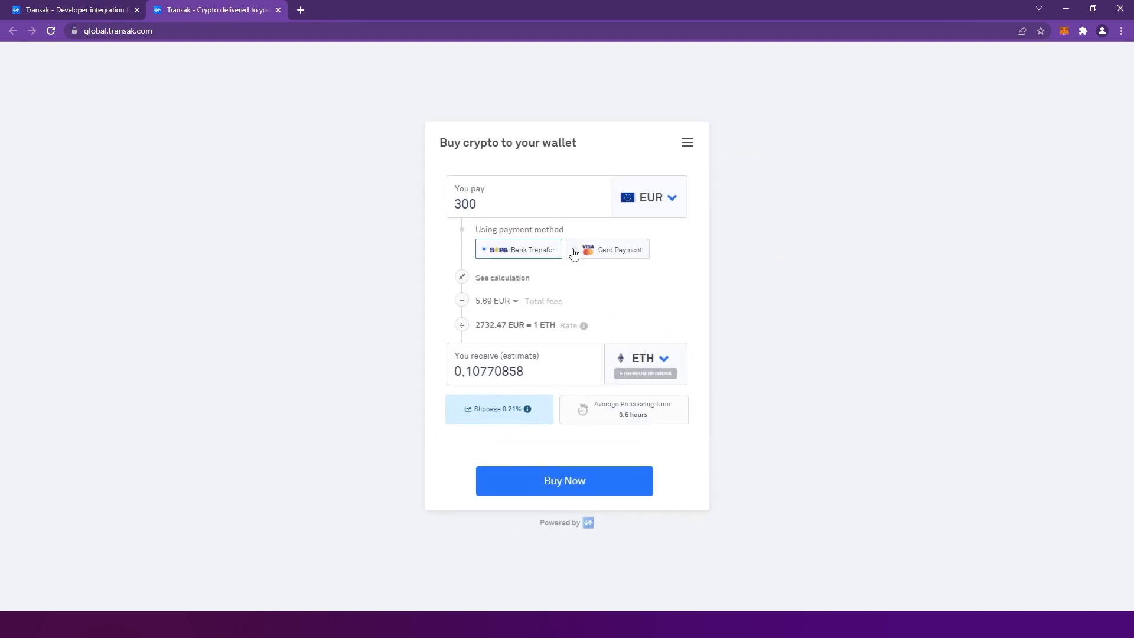
{"action": "left_click", "coordinate": [607, 249]}
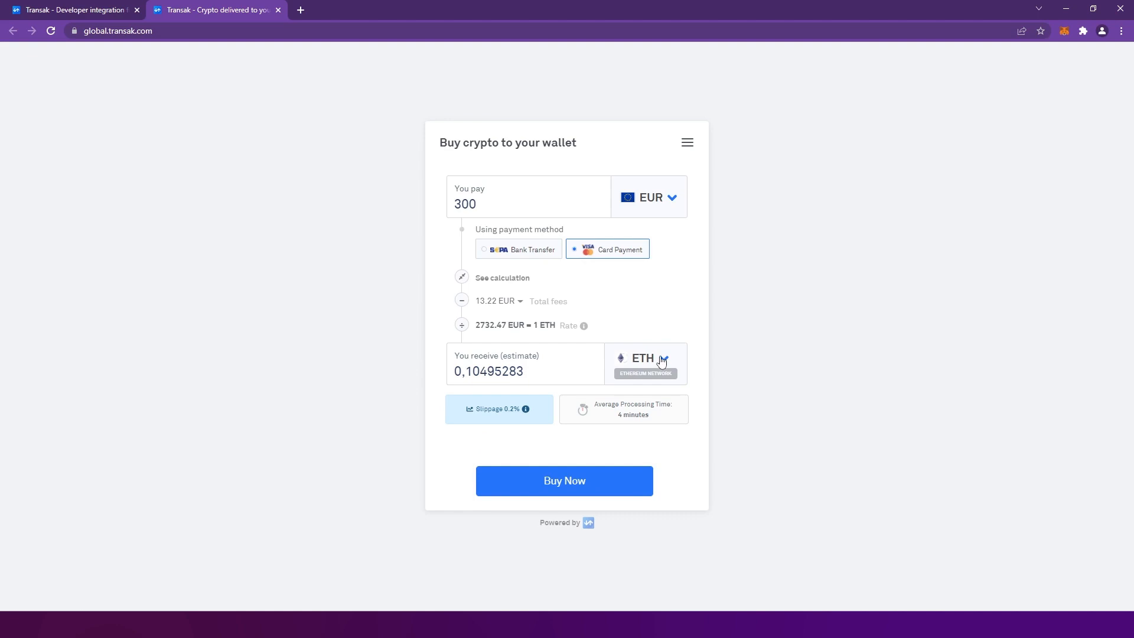
{"action": "left_click", "coordinate": [644, 360]}
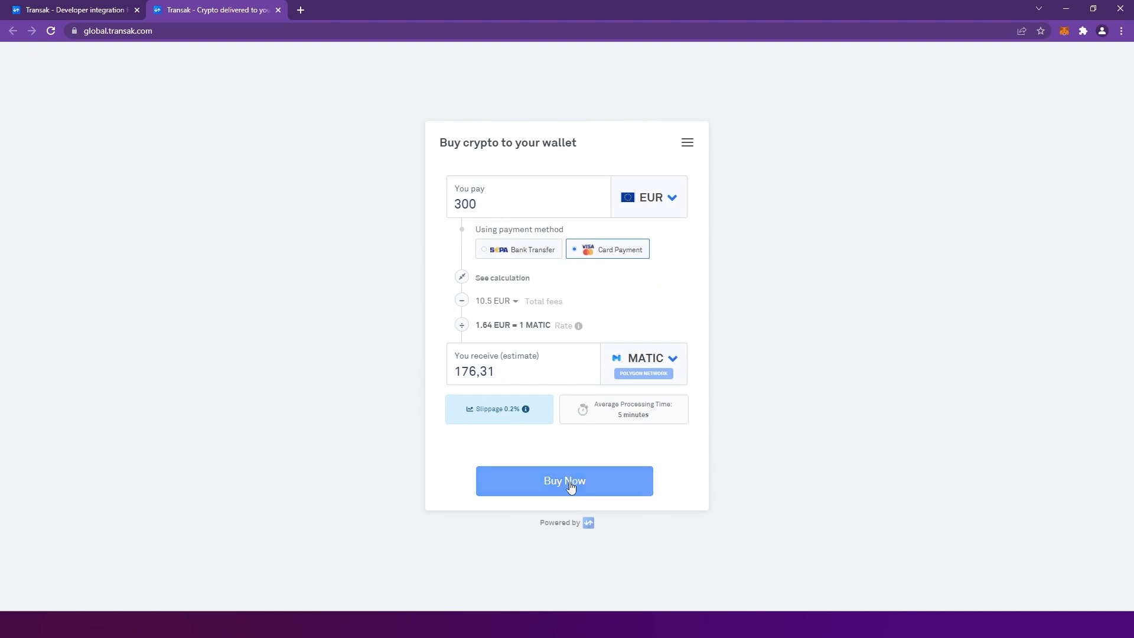
{"action": "left_click", "coordinate": [564, 481]}
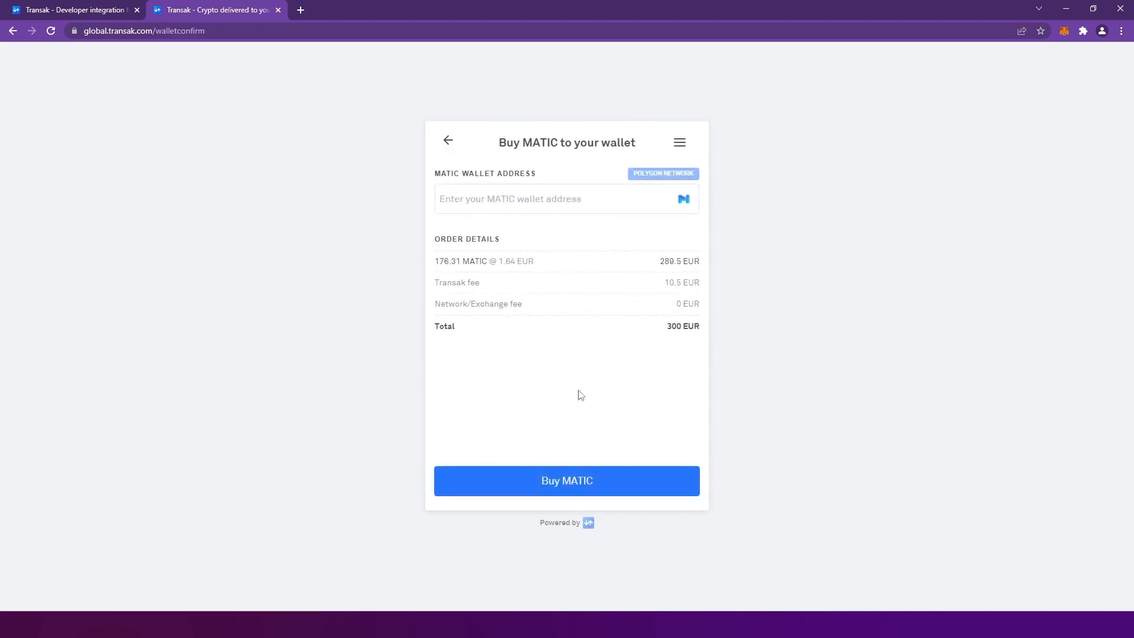
{"action": "left_click", "coordinate": [552, 198]}
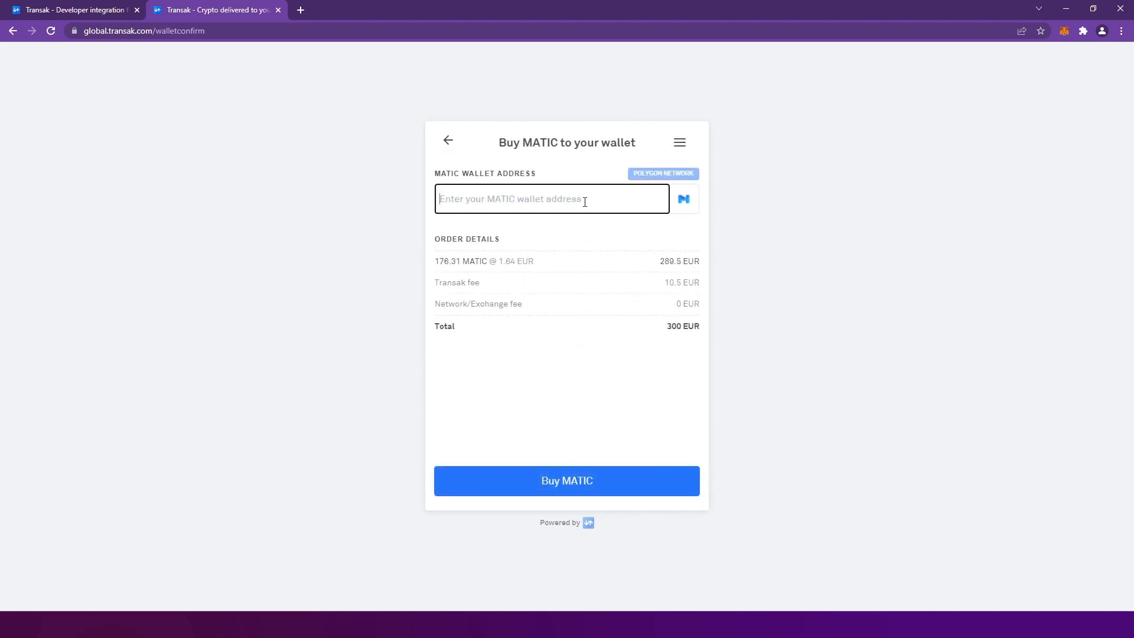
{"action": "mouse_move", "coordinate": [647, 385]}
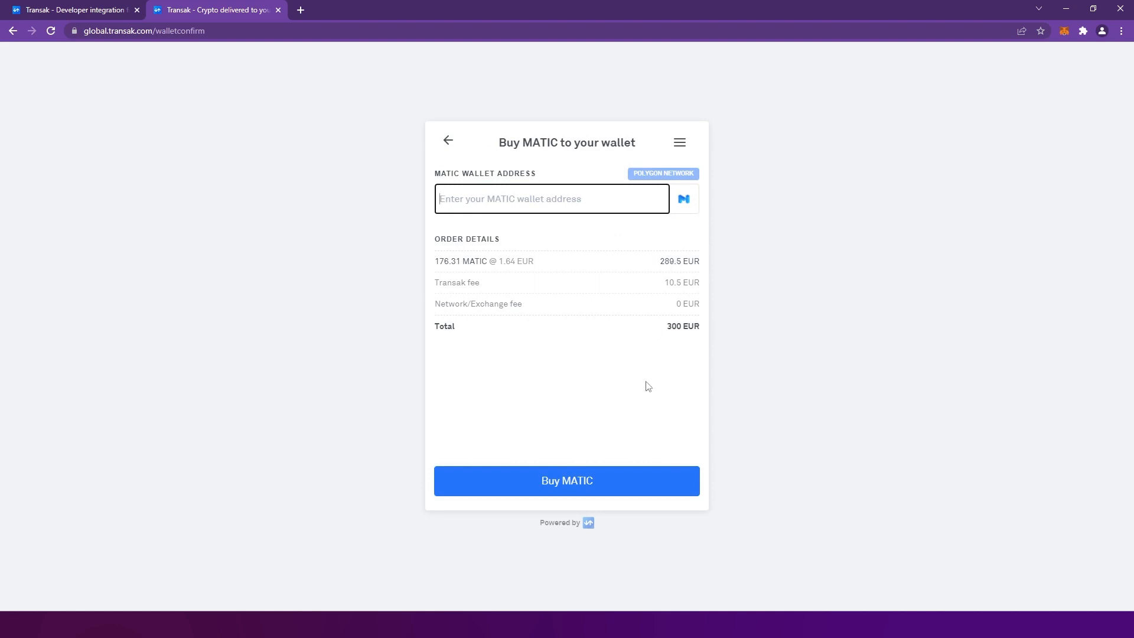
{"action": "mouse_move", "coordinate": [566, 481]}
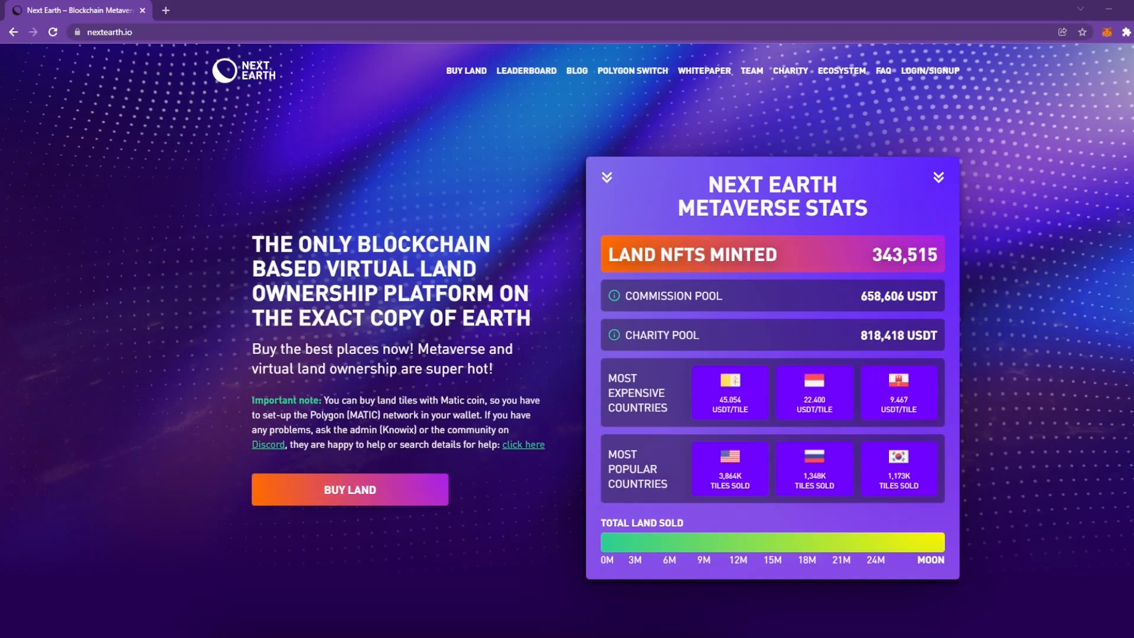
{"action": "mouse_move", "coordinate": [704, 71]}
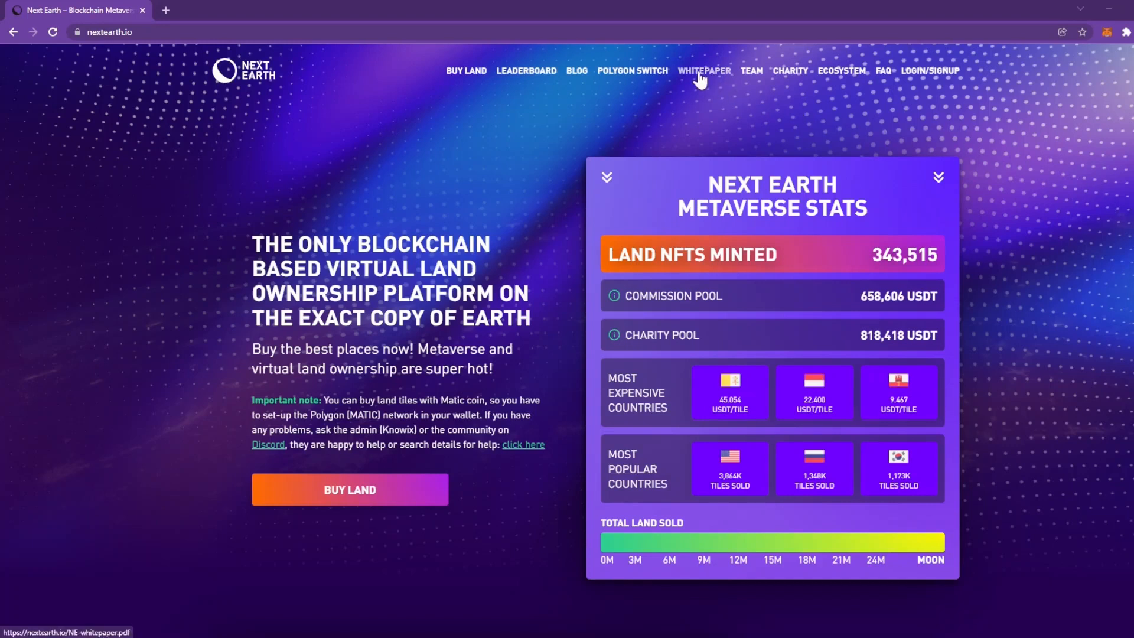
{"action": "mouse_move", "coordinate": [645, 120]}
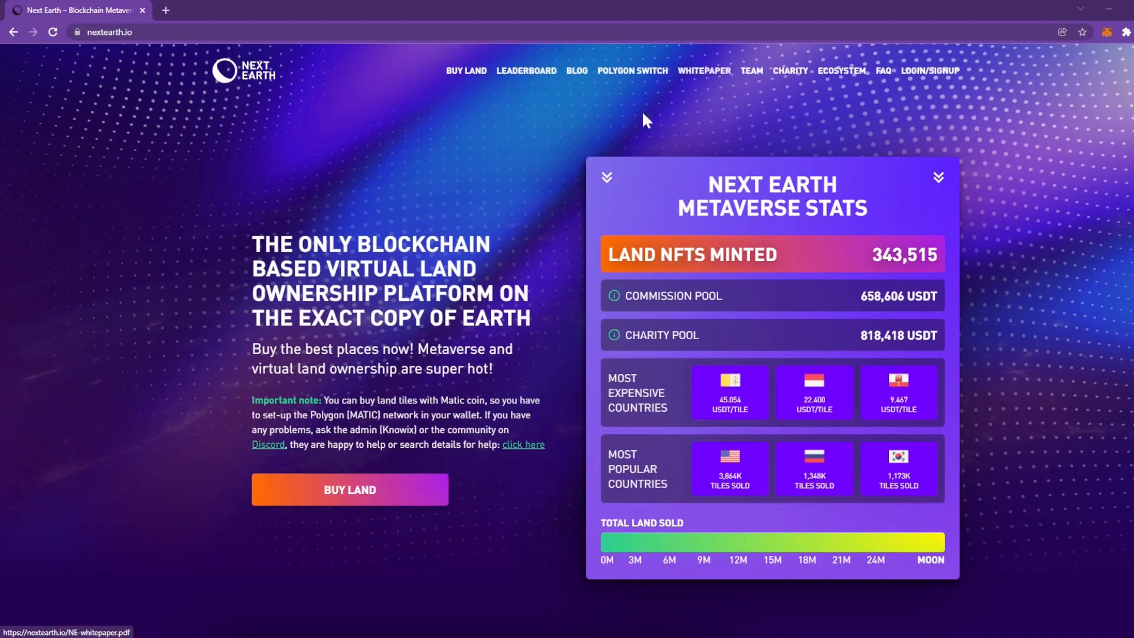
{"action": "mouse_move", "coordinate": [268, 444]}
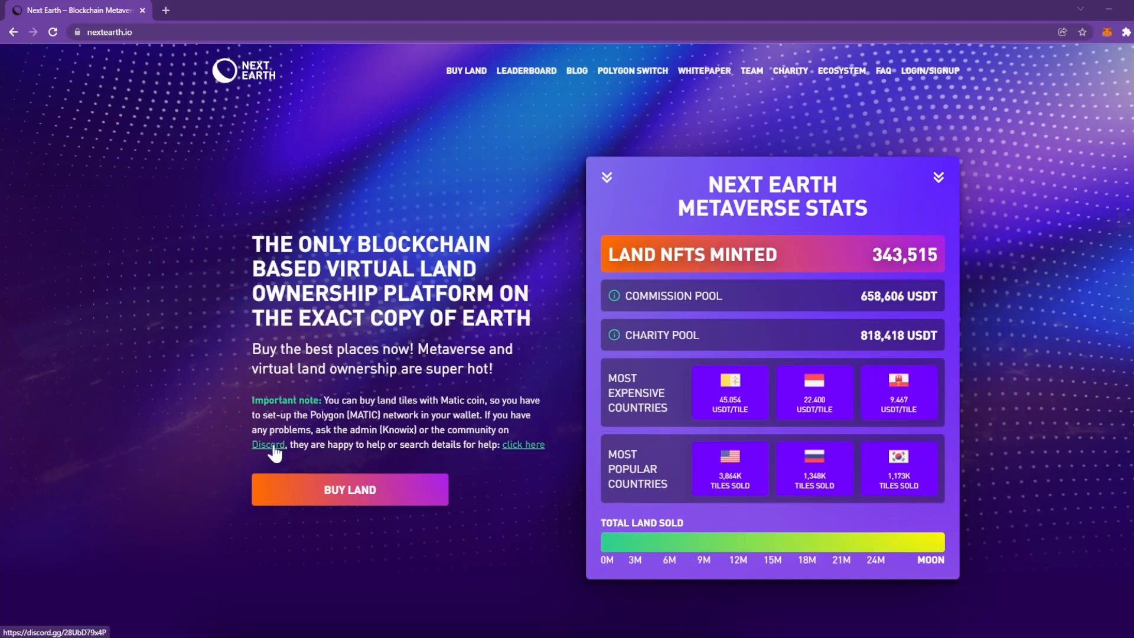
{"action": "mouse_move", "coordinate": [343, 421]}
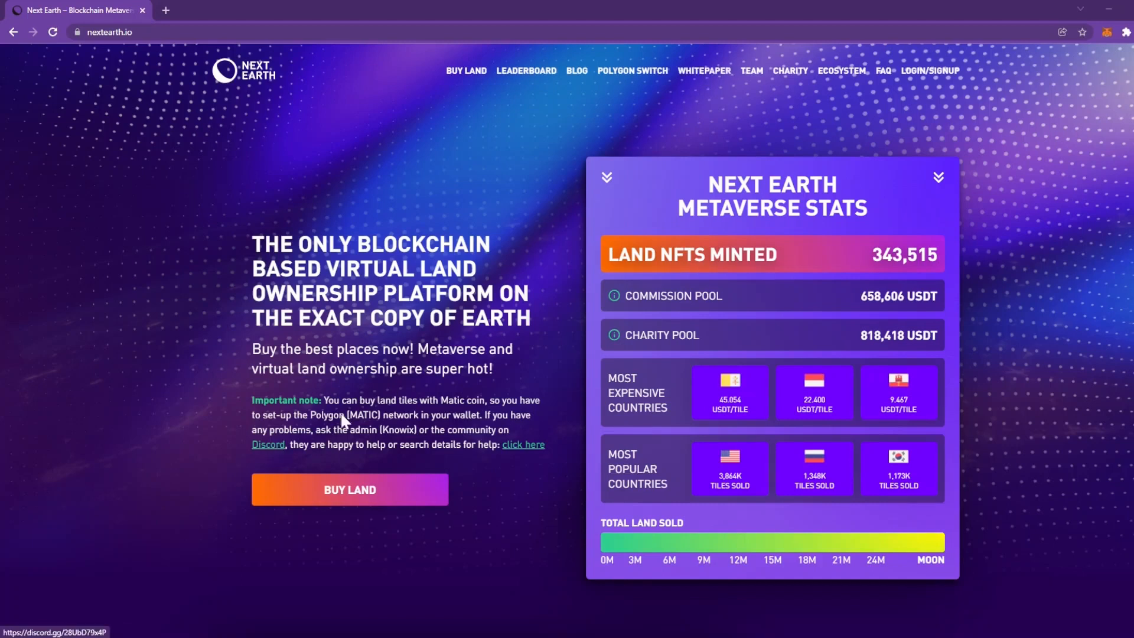
{"action": "mouse_move", "coordinate": [921, 90]}
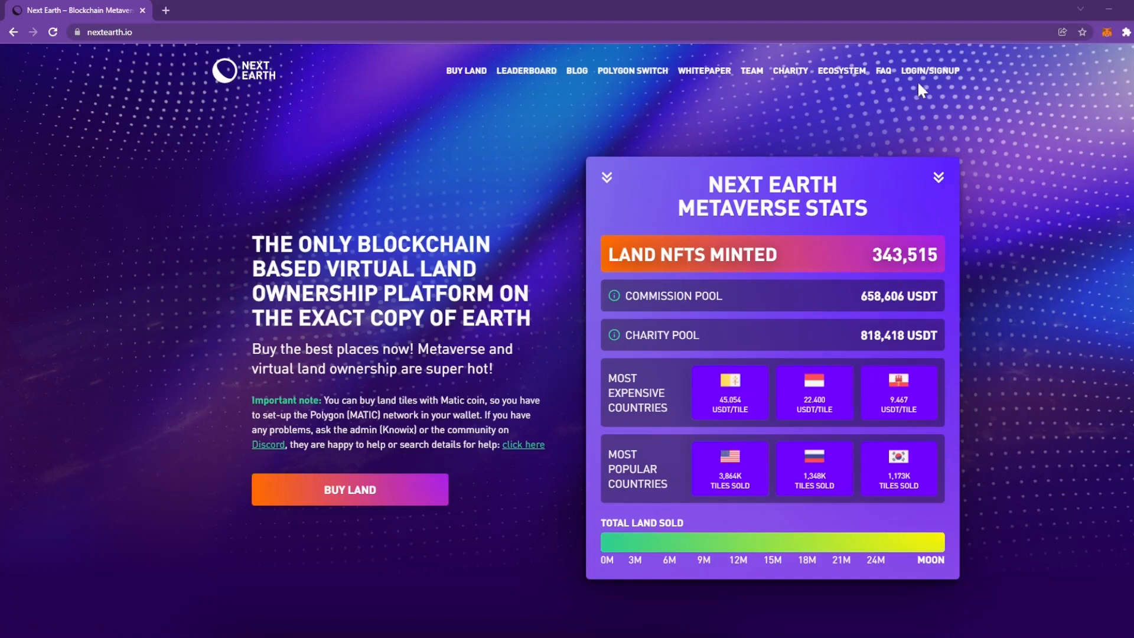
- Go to the Next Earth login page via LOGIN/SIGNUP
{"action": "left_click", "coordinate": [929, 70]}
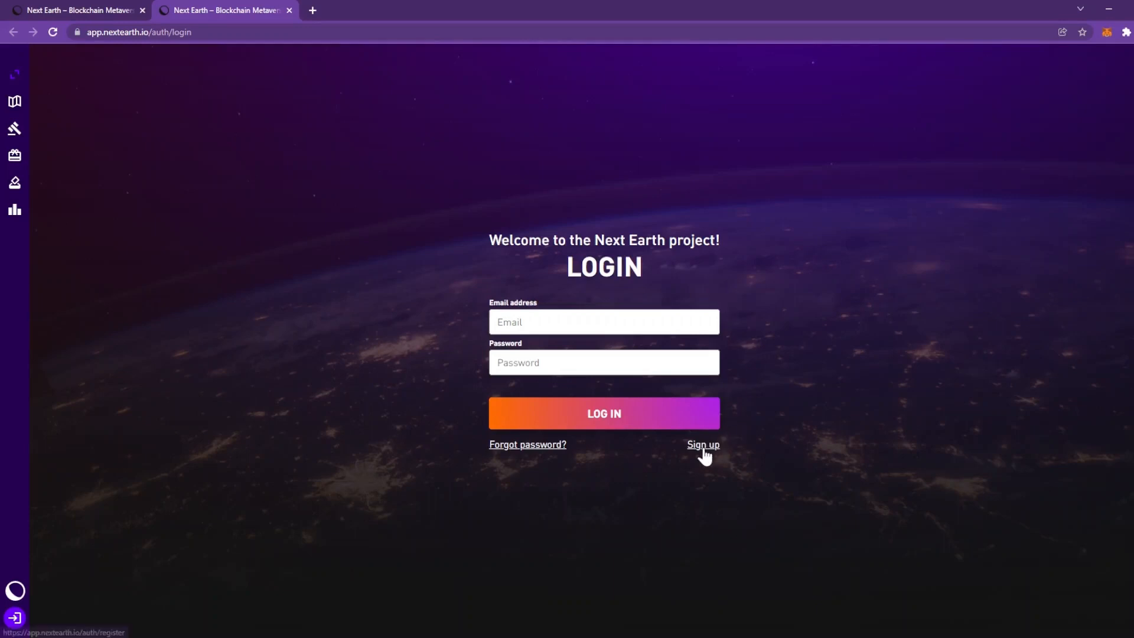
- Glance at registration, then log in with email and password as NETest
{"action": "left_click", "coordinate": [702, 444]}
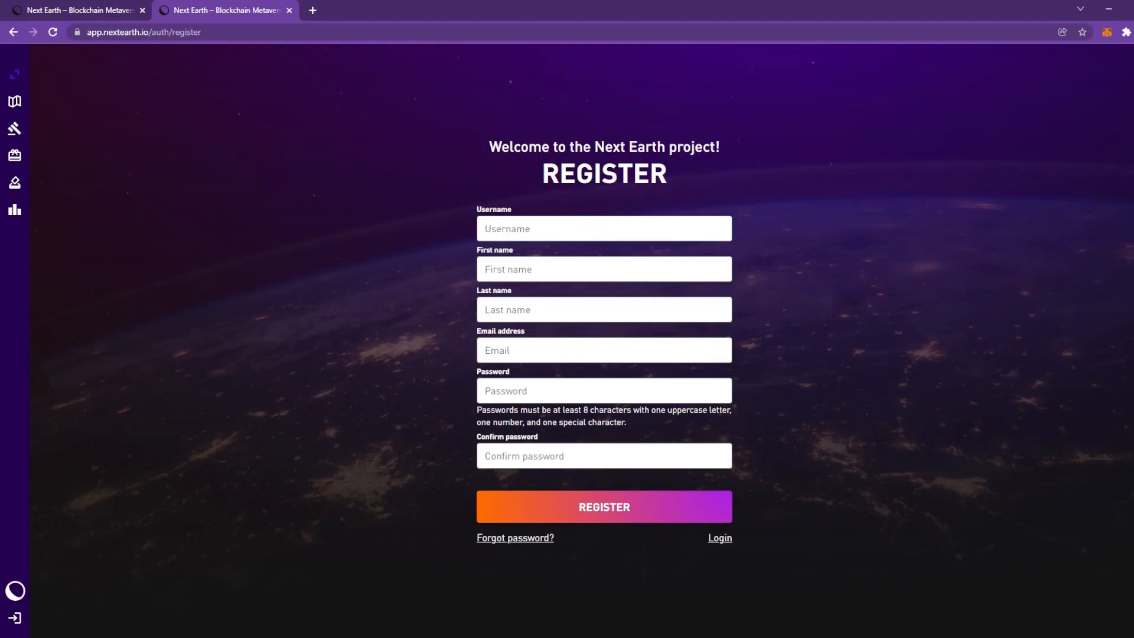
{"action": "mouse_move", "coordinate": [720, 537]}
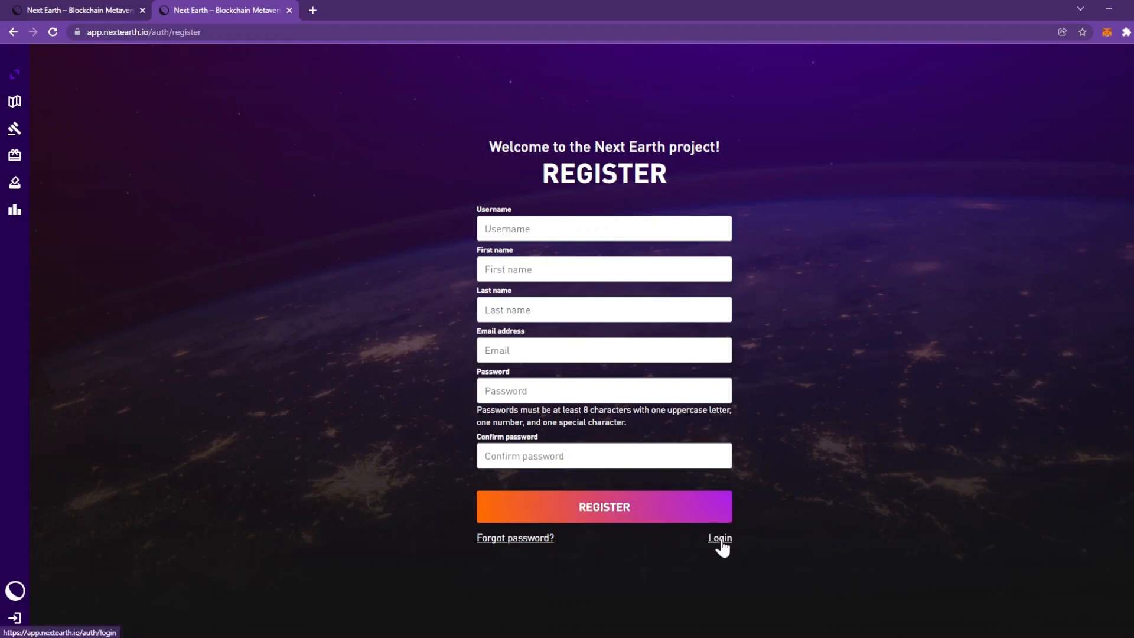
{"action": "left_click", "coordinate": [720, 538]}
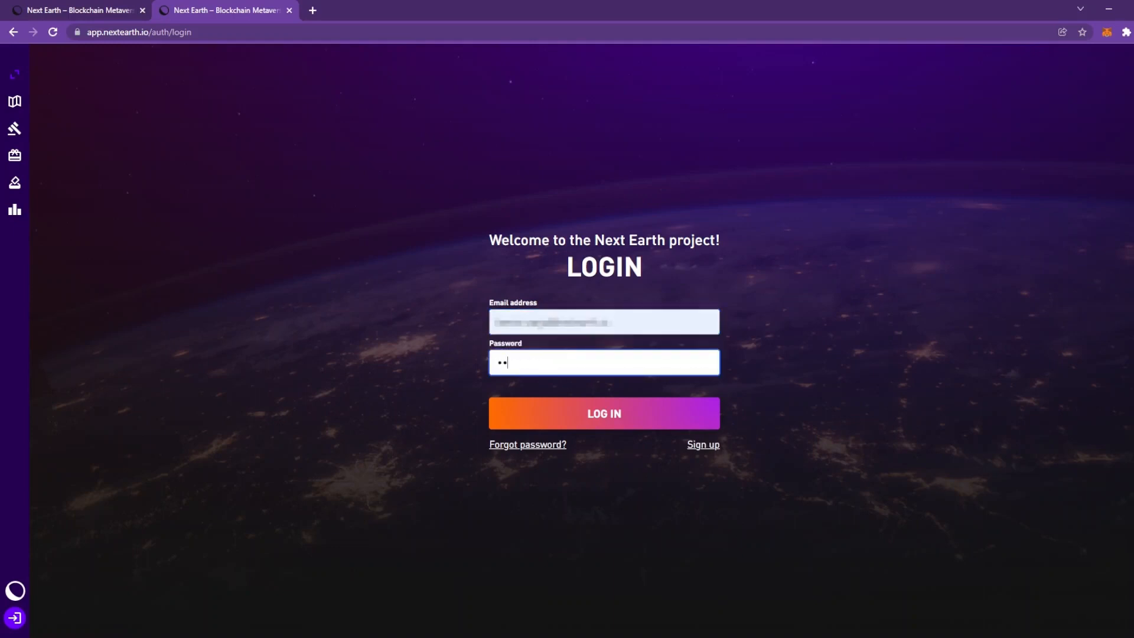
{"action": "type", "text": "password"}
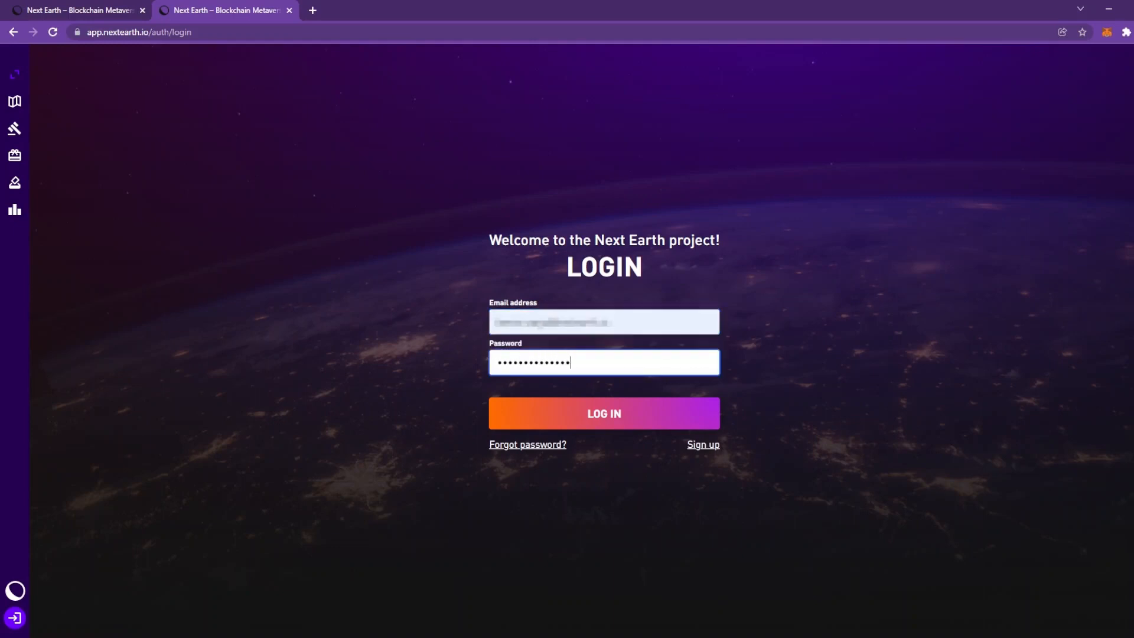
{"action": "left_click", "coordinate": [603, 413]}
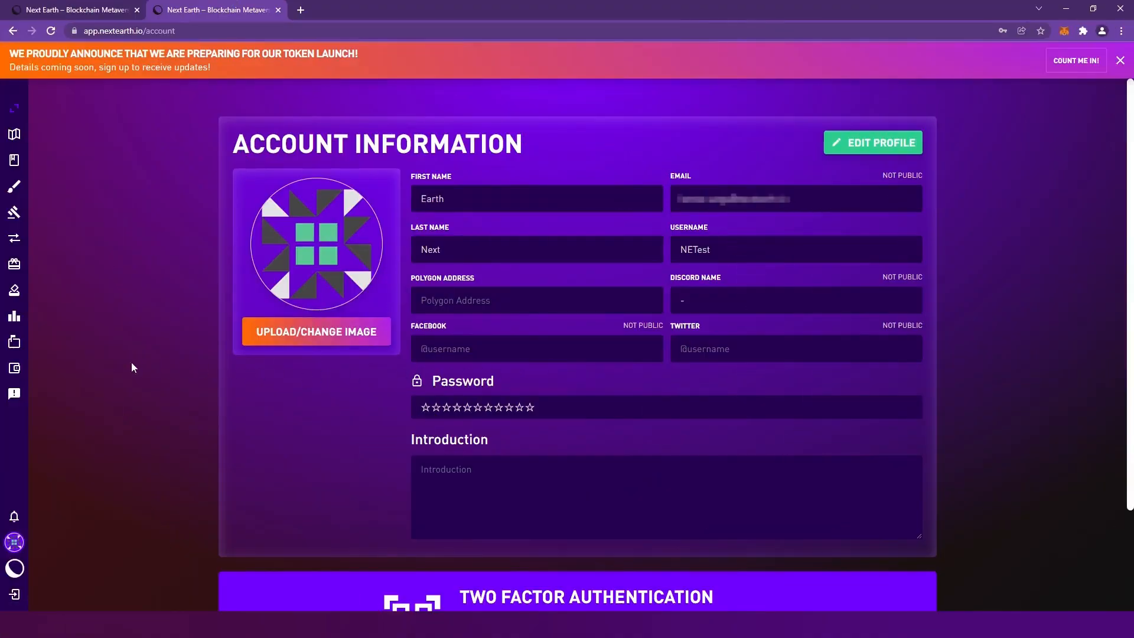
{"action": "mouse_move", "coordinate": [14, 368]}
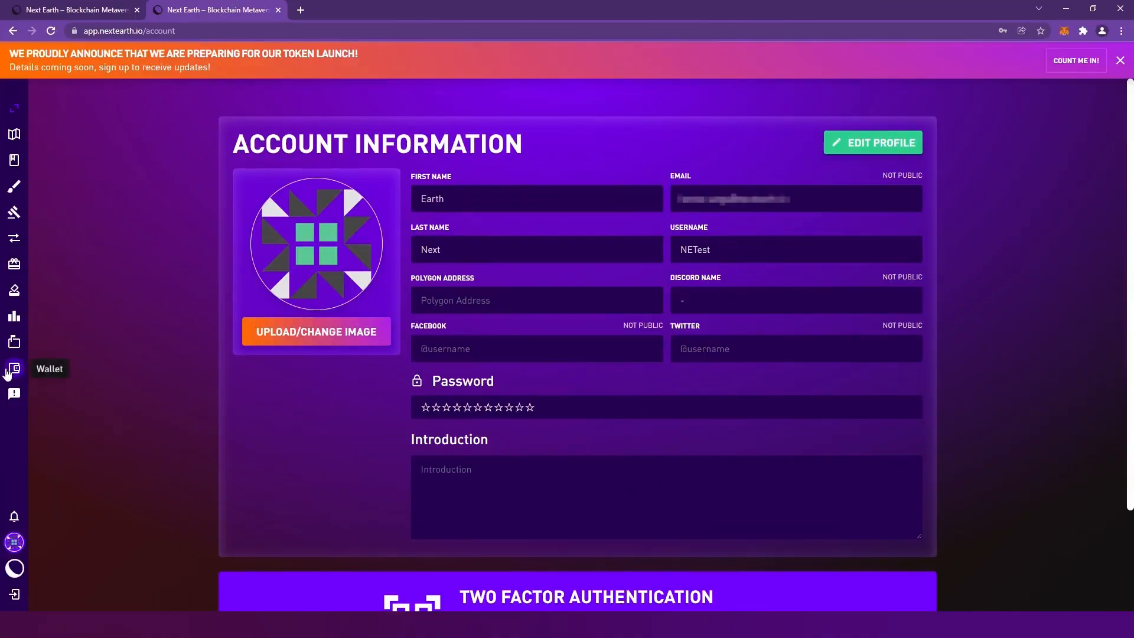
- Choose MetaMask as the wallet to connect from the sidebar Wallet option
{"action": "left_click", "coordinate": [14, 369]}
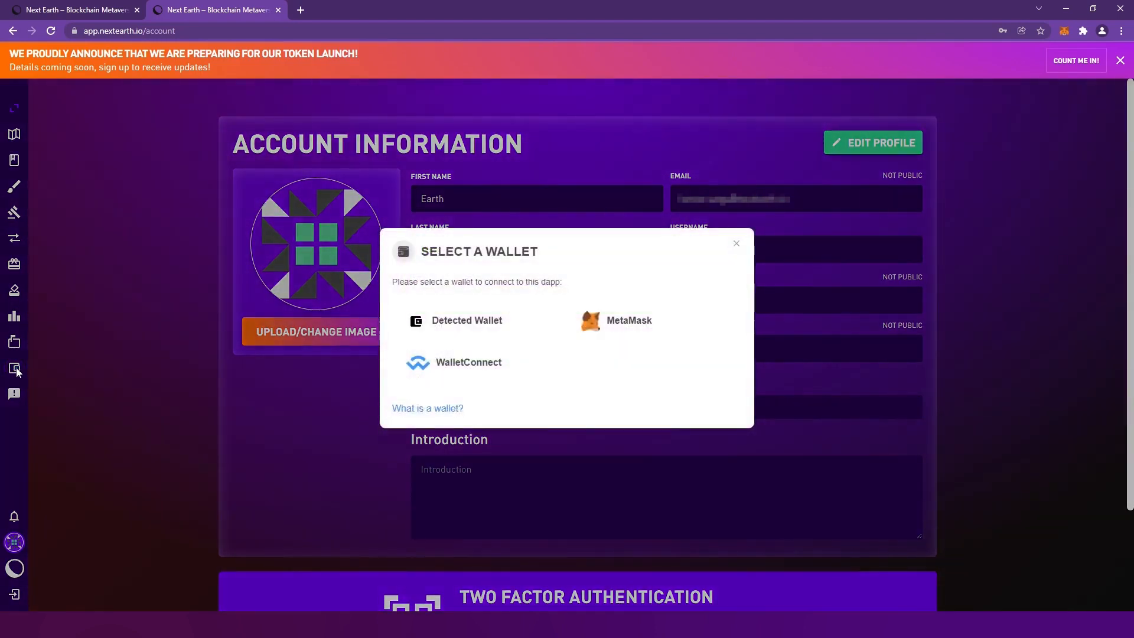
{"action": "mouse_move", "coordinate": [124, 384]}
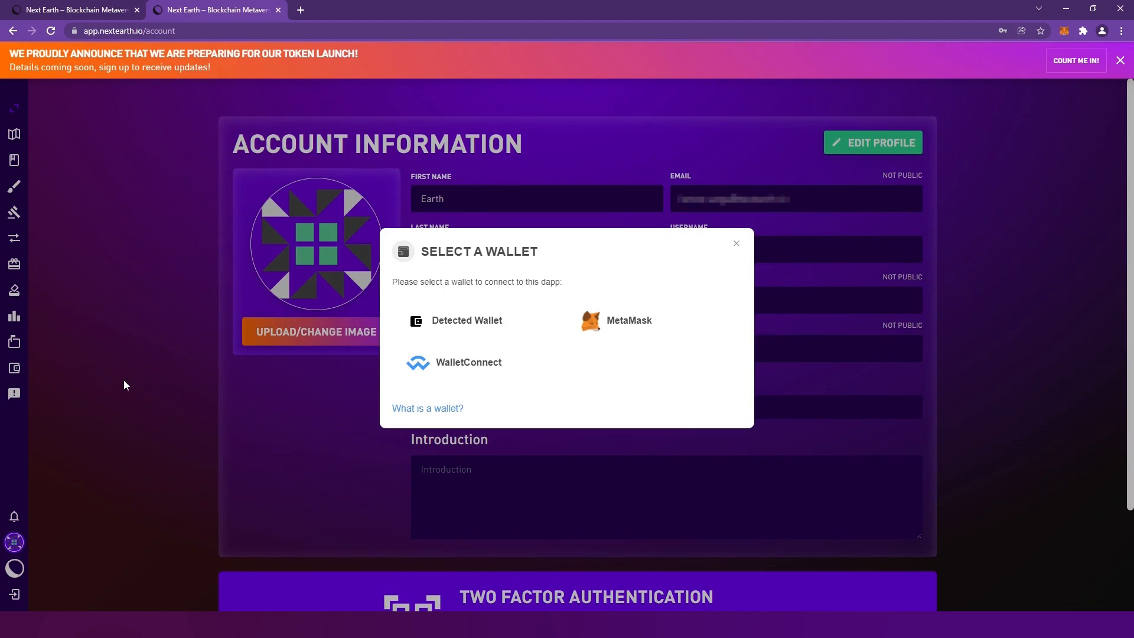
{"action": "mouse_move", "coordinate": [481, 386]}
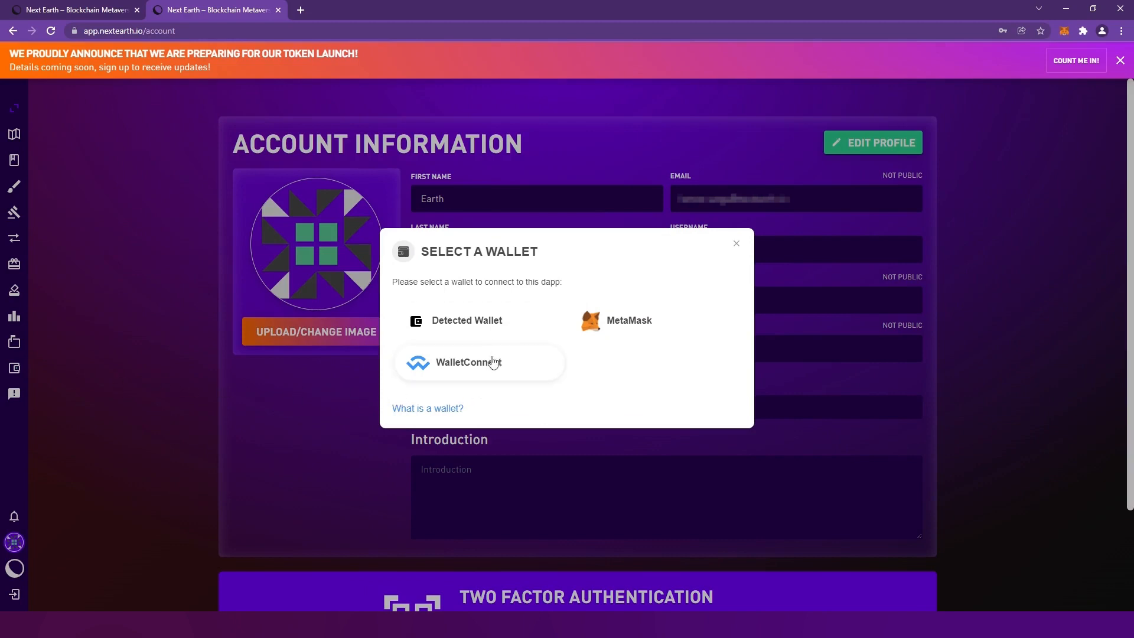
{"action": "mouse_move", "coordinate": [624, 327]}
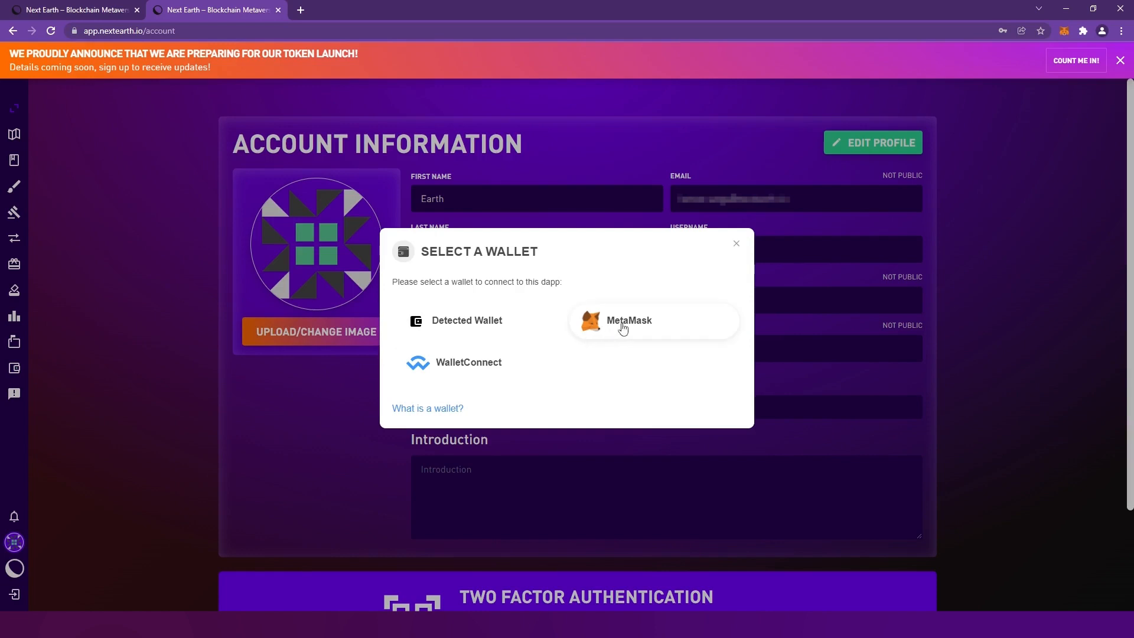
{"action": "left_click", "coordinate": [628, 320]}
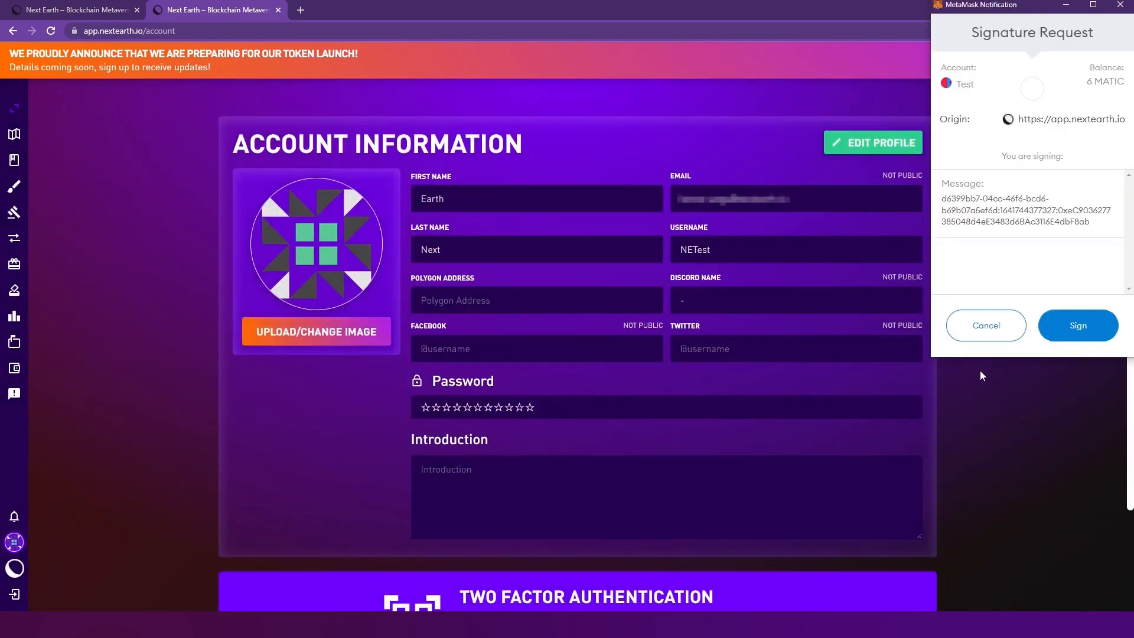
{"action": "mouse_move", "coordinate": [1078, 326]}
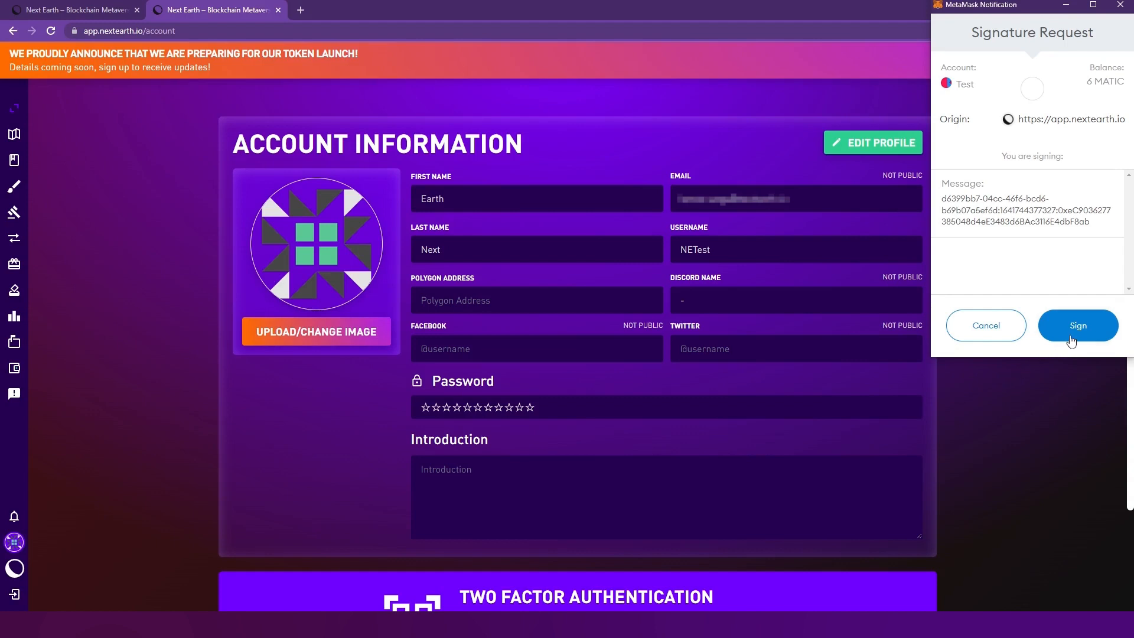
- Sign the wallet request, keep MetaMask on Polygon and copy the wallet address
{"action": "left_click", "coordinate": [1077, 326]}
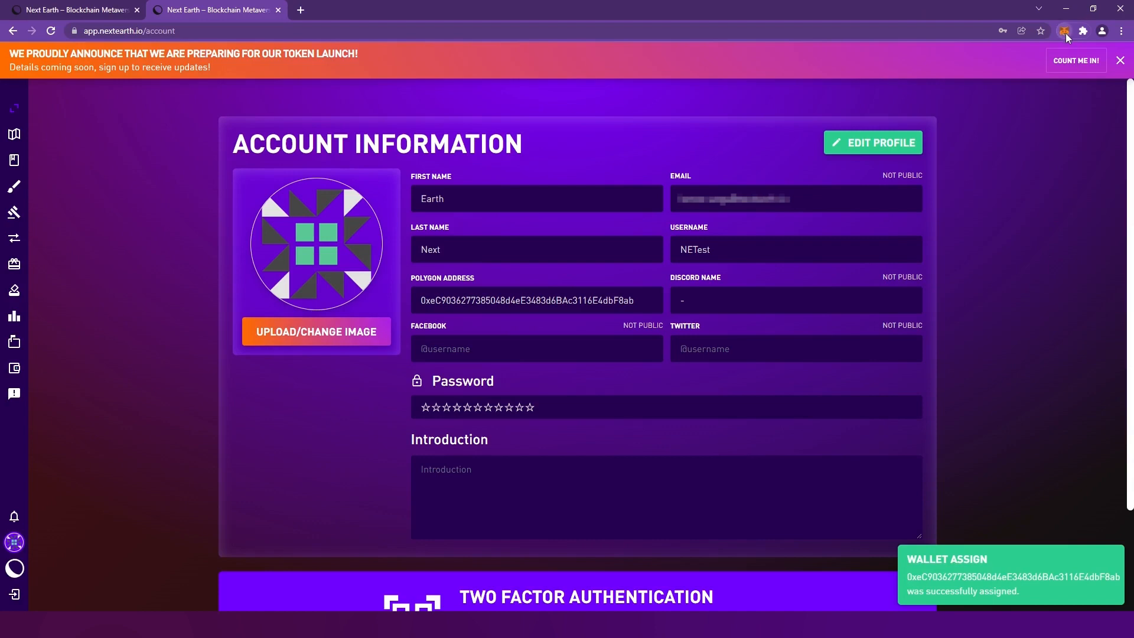
{"action": "left_click", "coordinate": [1065, 31]}
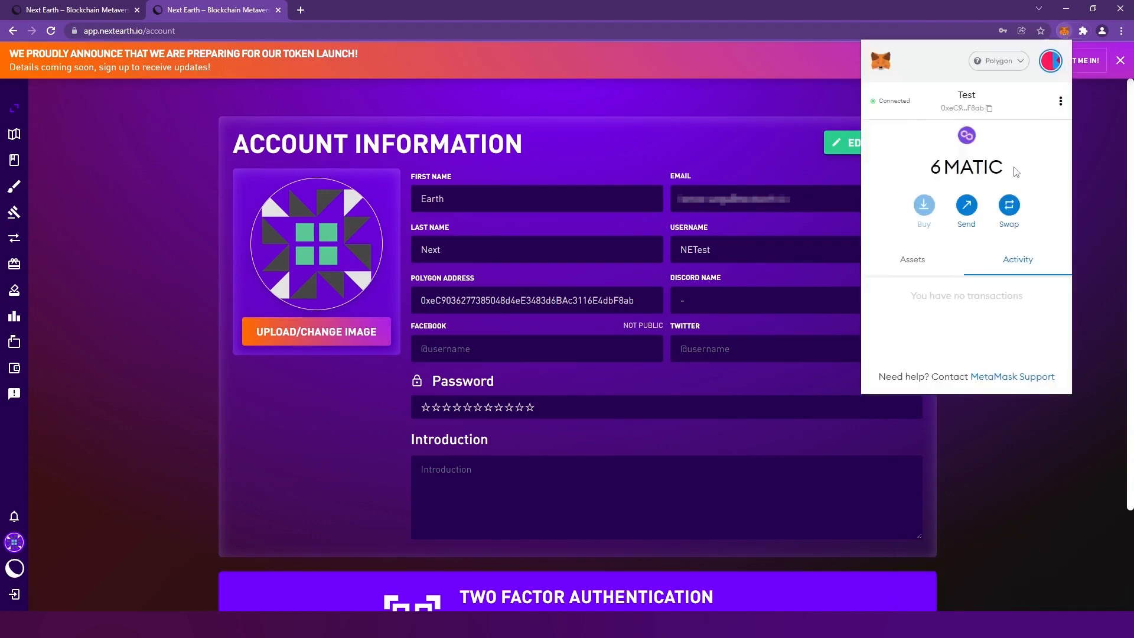
{"action": "double_click", "coordinate": [979, 167]}
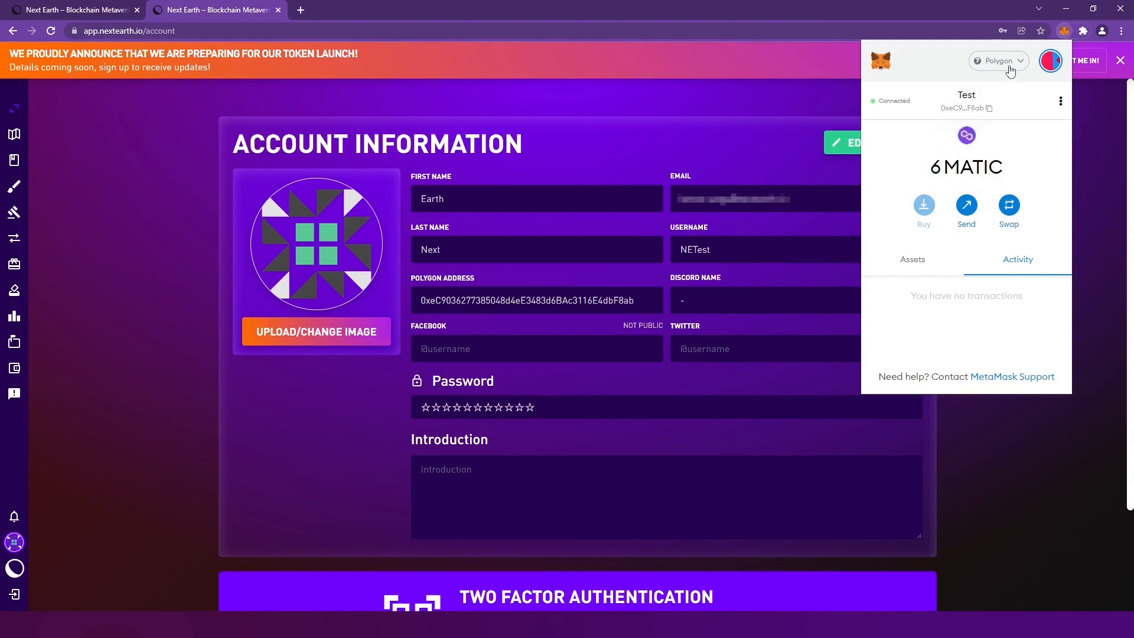
{"action": "left_click", "coordinate": [997, 61]}
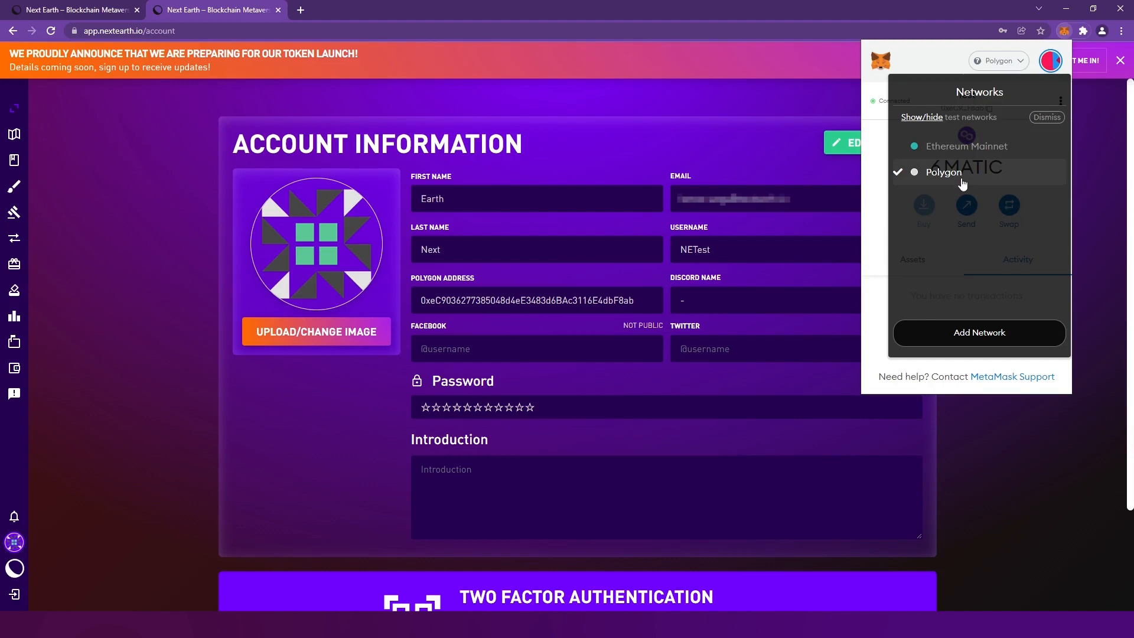
{"action": "left_click", "coordinate": [943, 172]}
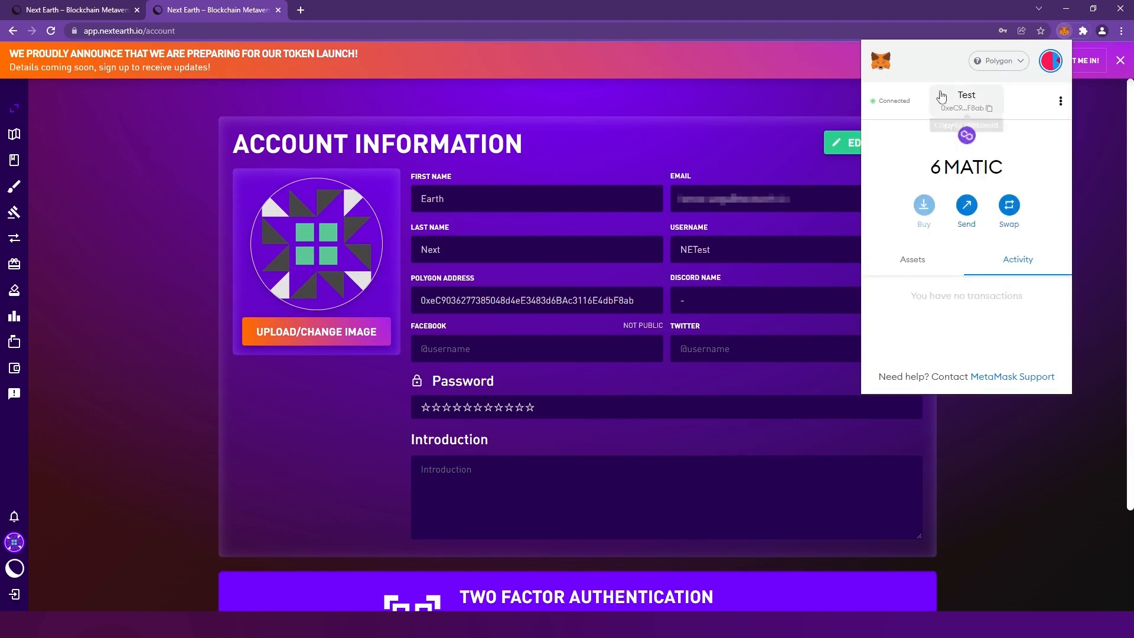
{"action": "left_click", "coordinate": [171, 306]}
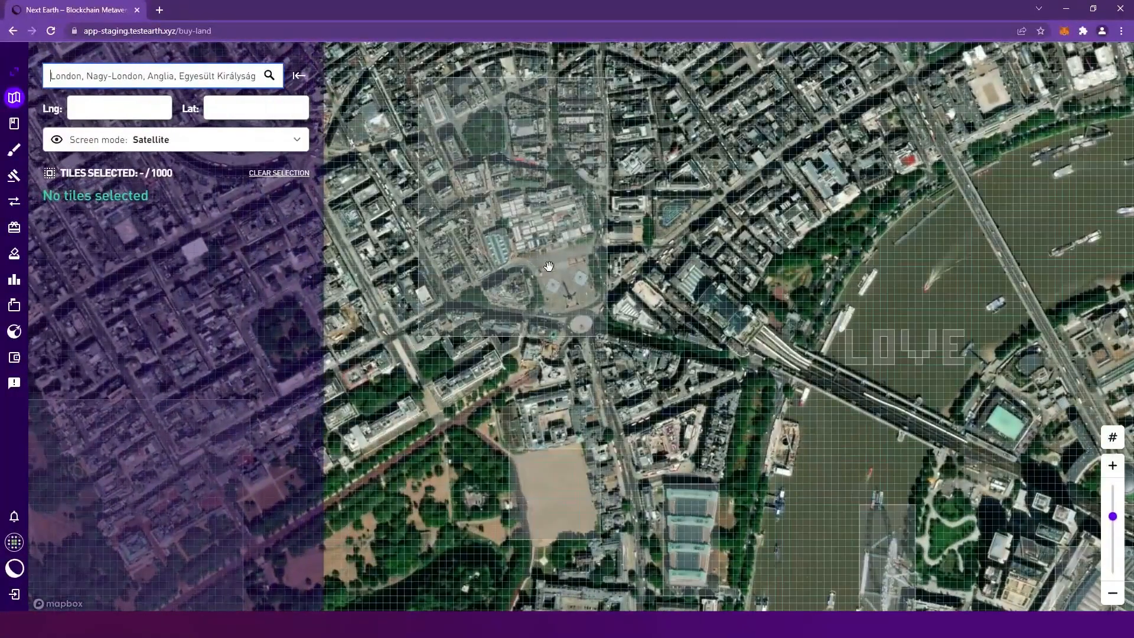
{"action": "left_click", "coordinate": [514, 210]}
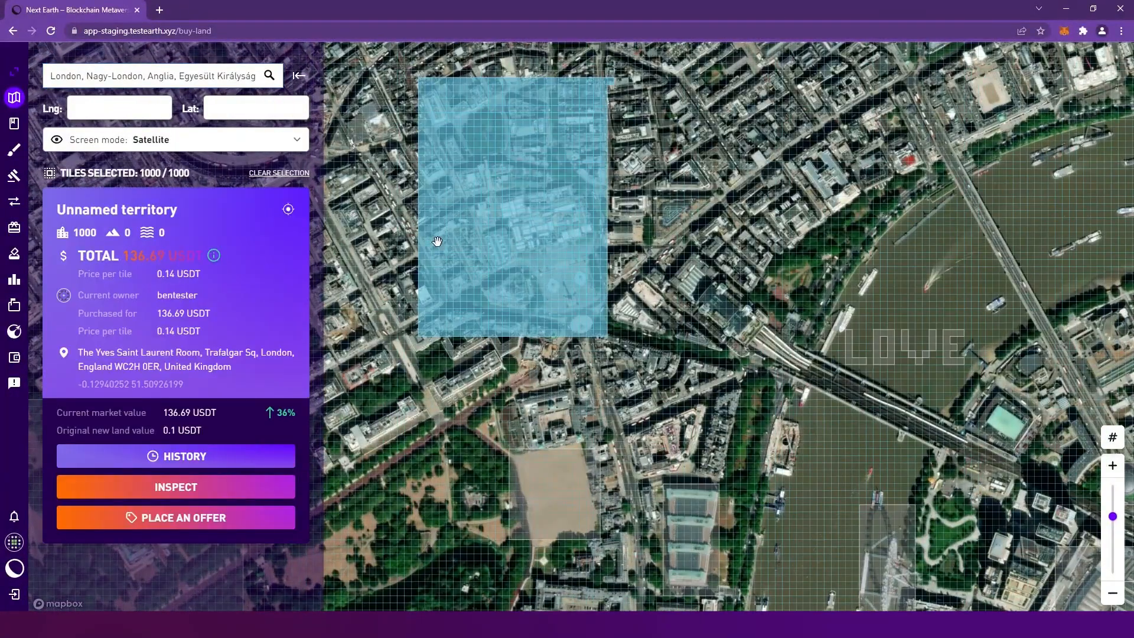
{"action": "mouse_move", "coordinate": [176, 295]}
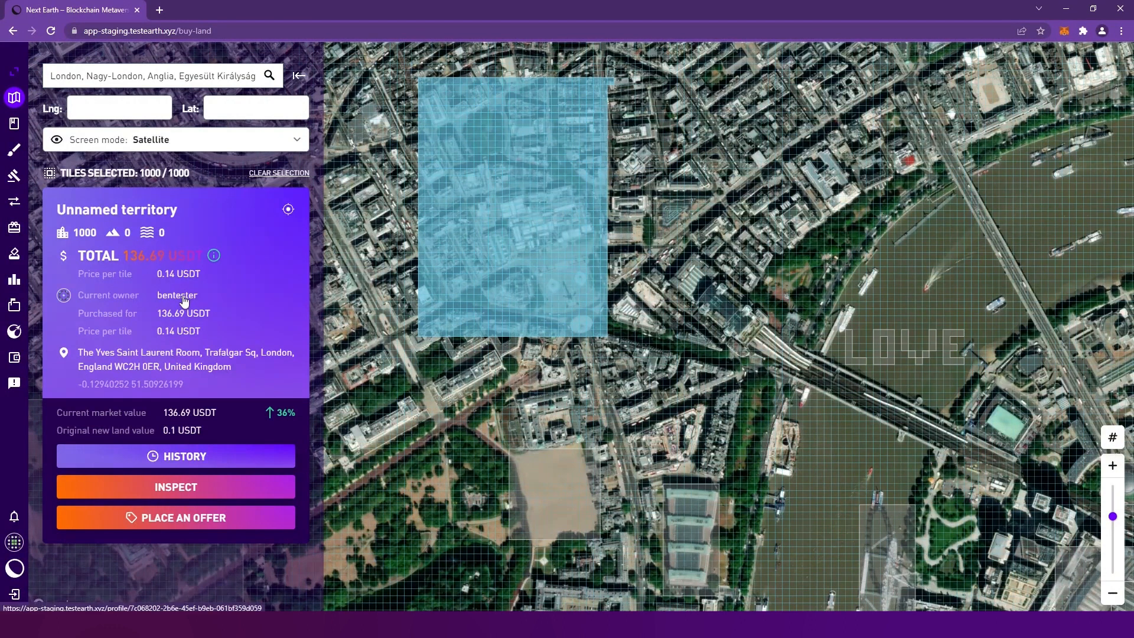
{"action": "mouse_move", "coordinate": [196, 521]}
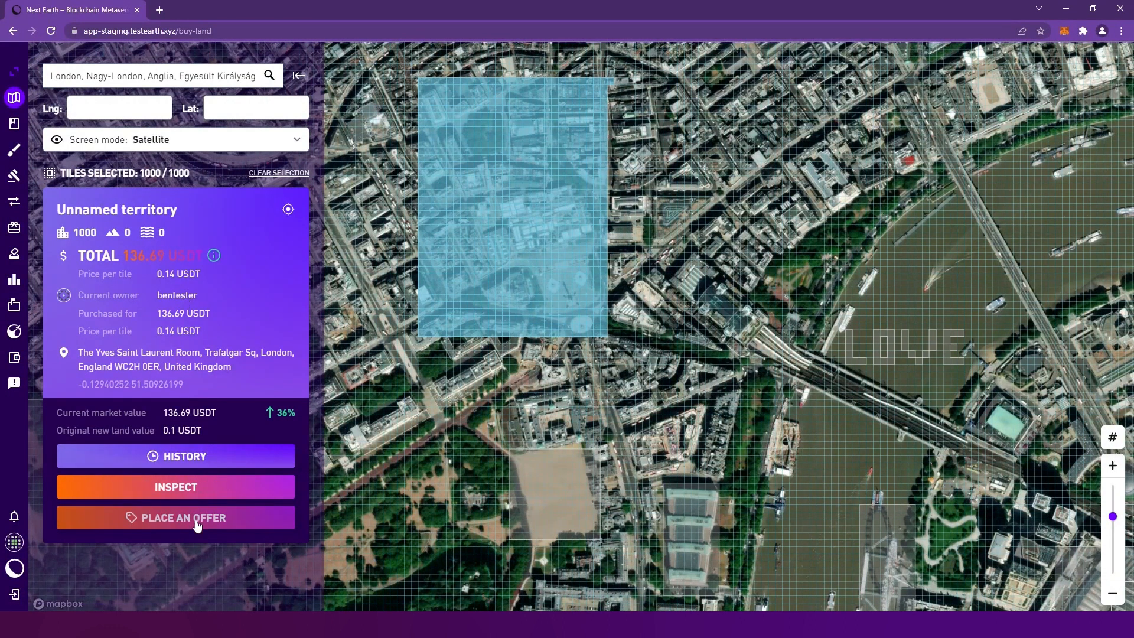
{"action": "mouse_move", "coordinate": [281, 246]}
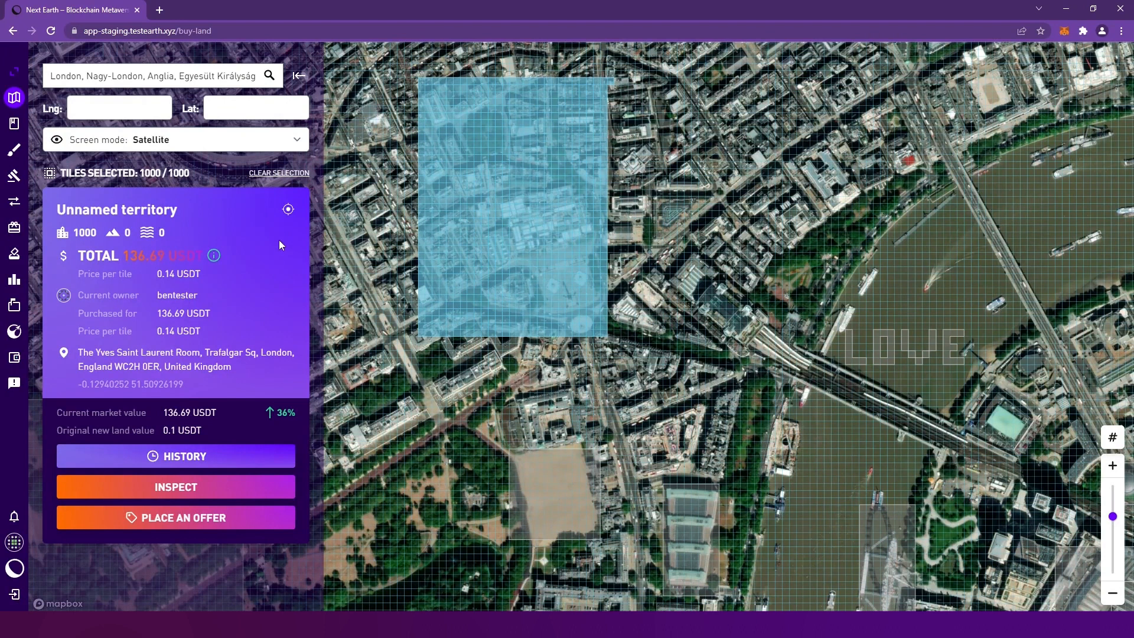
{"action": "left_click", "coordinate": [278, 172]}
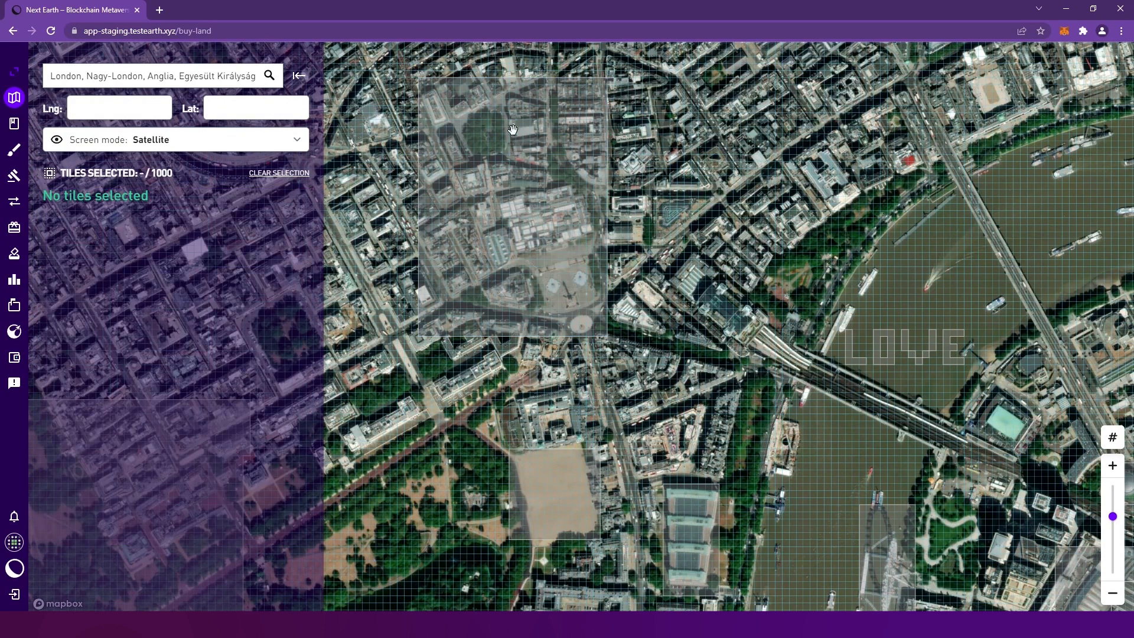
- Select the 936-tile Garrick Yard block, checking it in Streets view then Satellite
{"action": "left_click", "coordinate": [617, 85]}
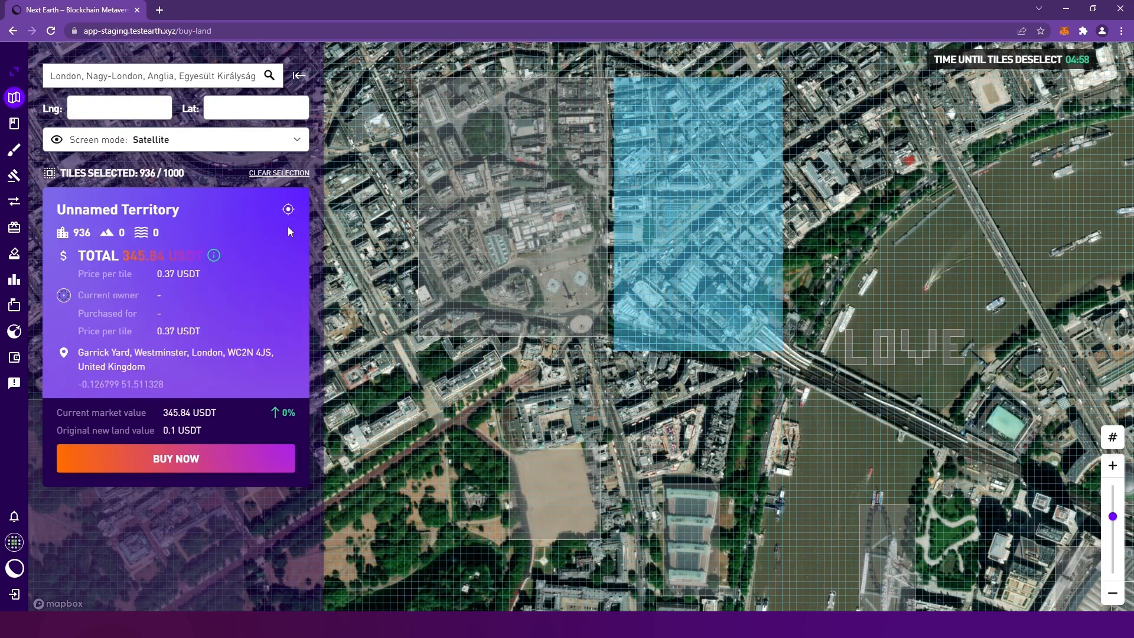
{"action": "mouse_move", "coordinate": [191, 176]}
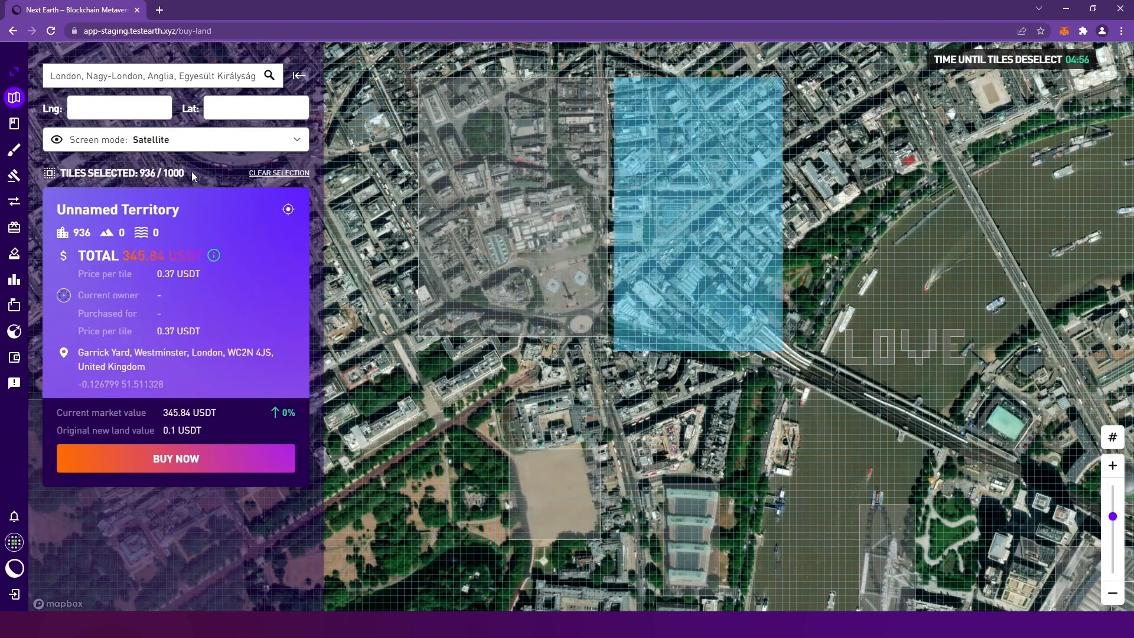
{"action": "left_click", "coordinate": [175, 458]}
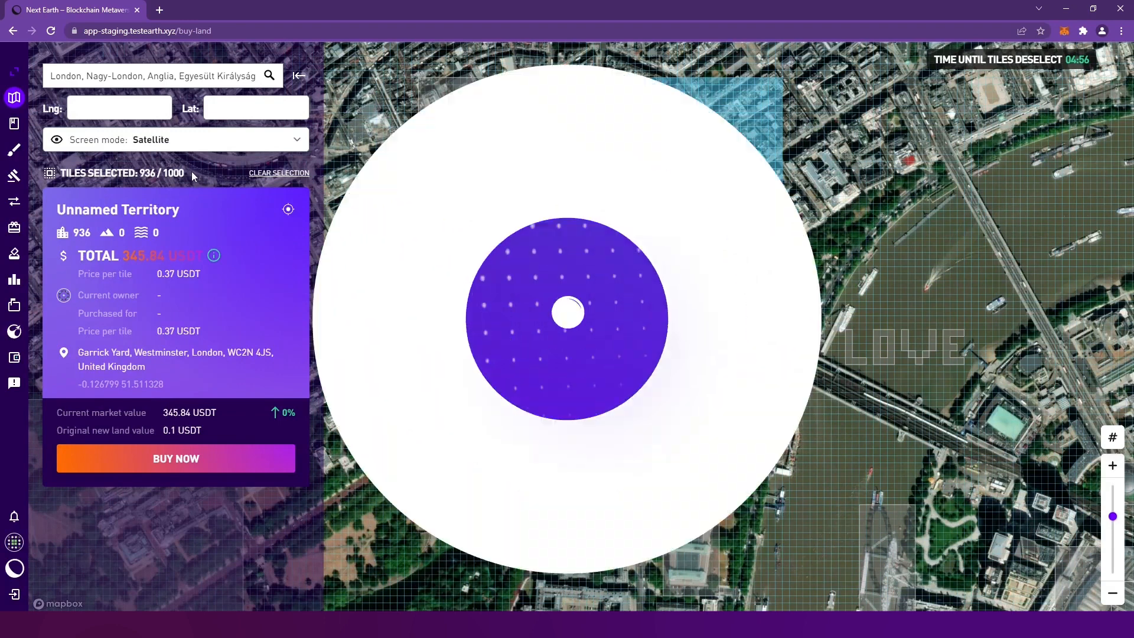
{"action": "left_click", "coordinate": [175, 139]}
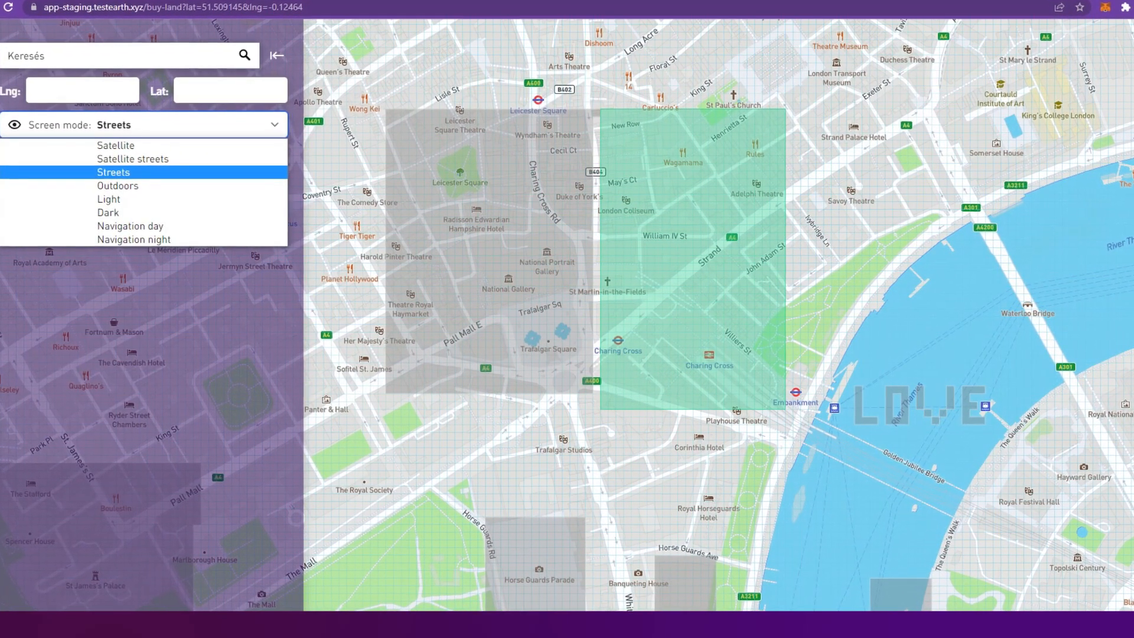
{"action": "left_click", "coordinate": [114, 146]}
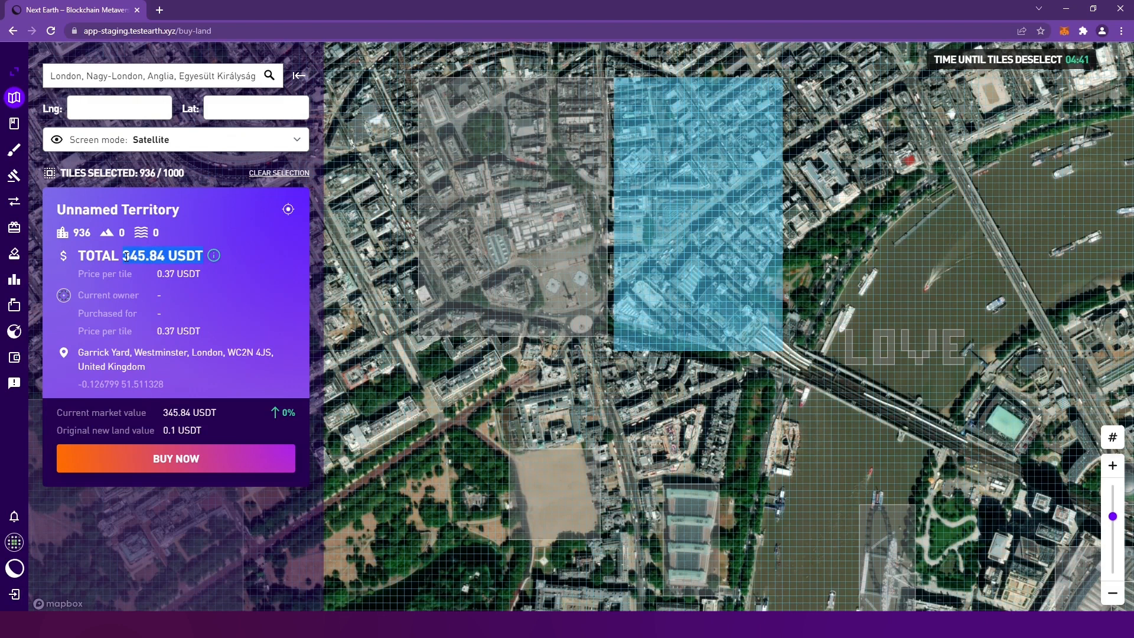
{"action": "mouse_move", "coordinate": [205, 369]}
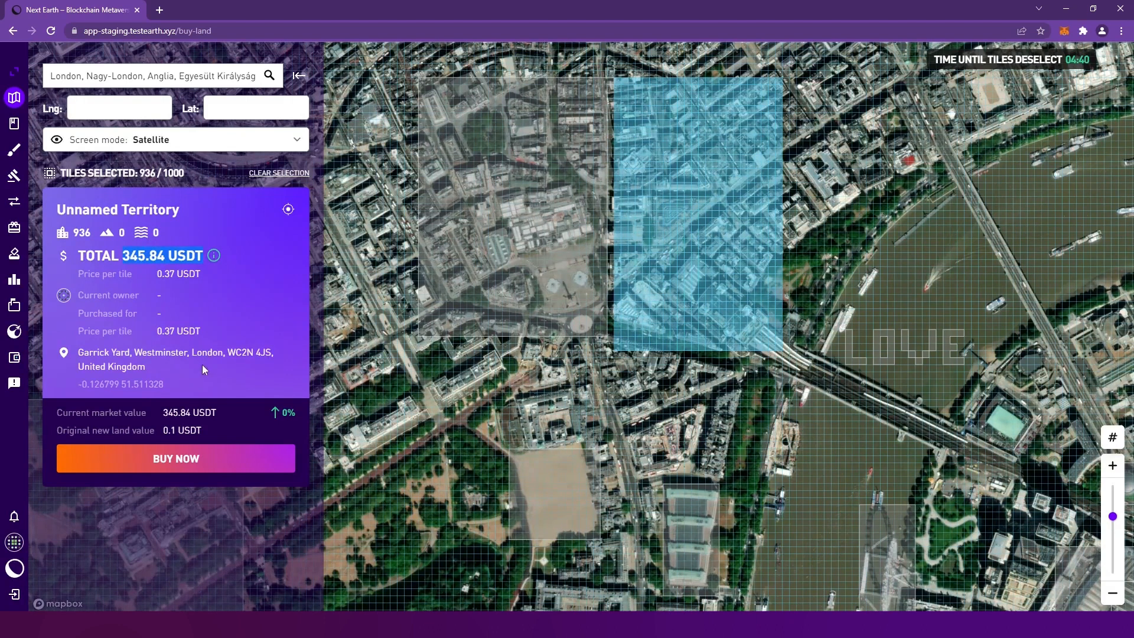
{"action": "mouse_move", "coordinate": [201, 459]}
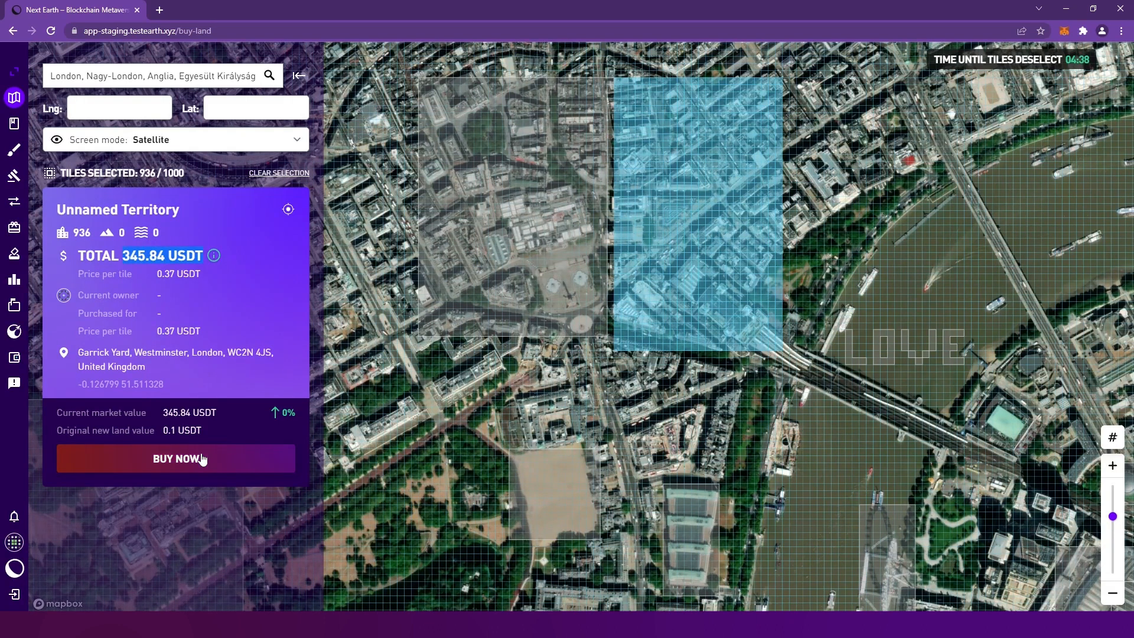
{"action": "left_click", "coordinate": [175, 458]}
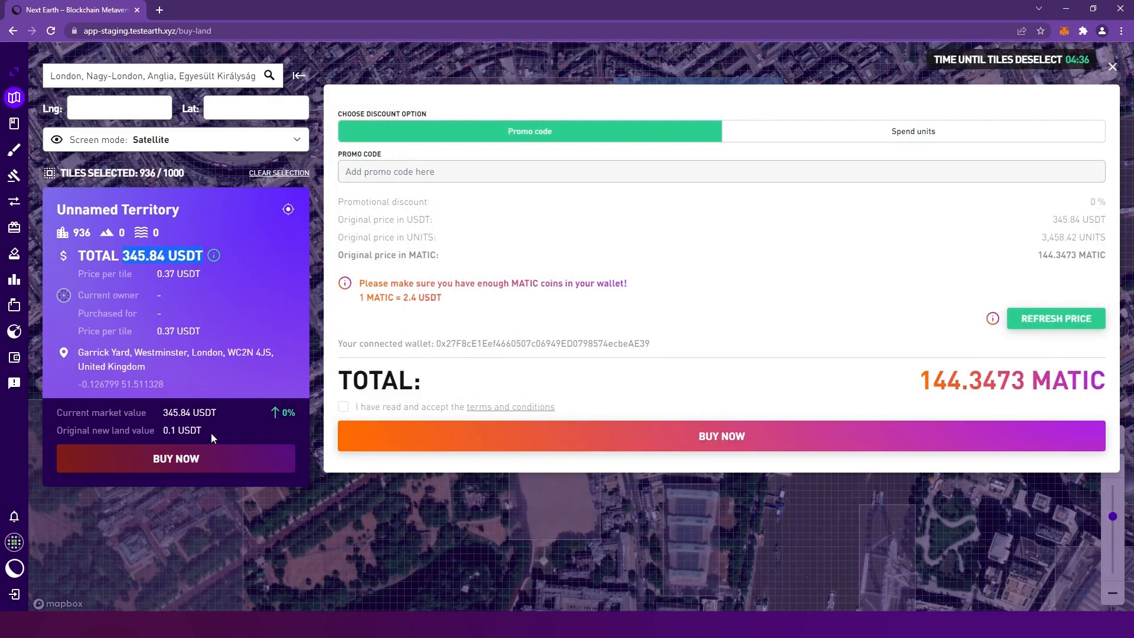
{"action": "mouse_move", "coordinate": [445, 202]}
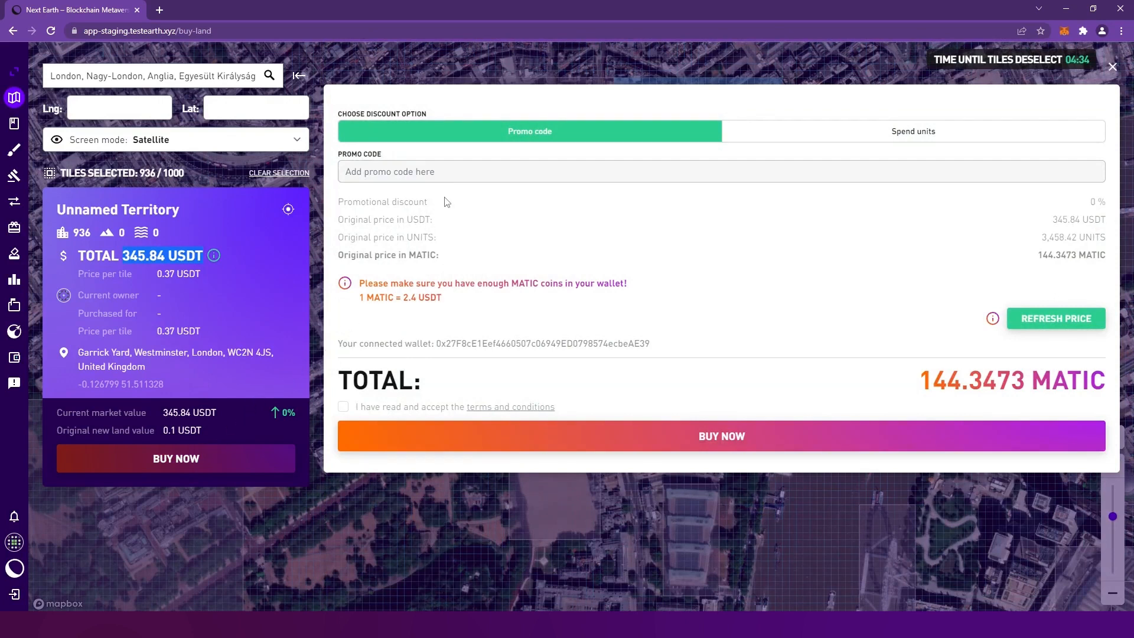
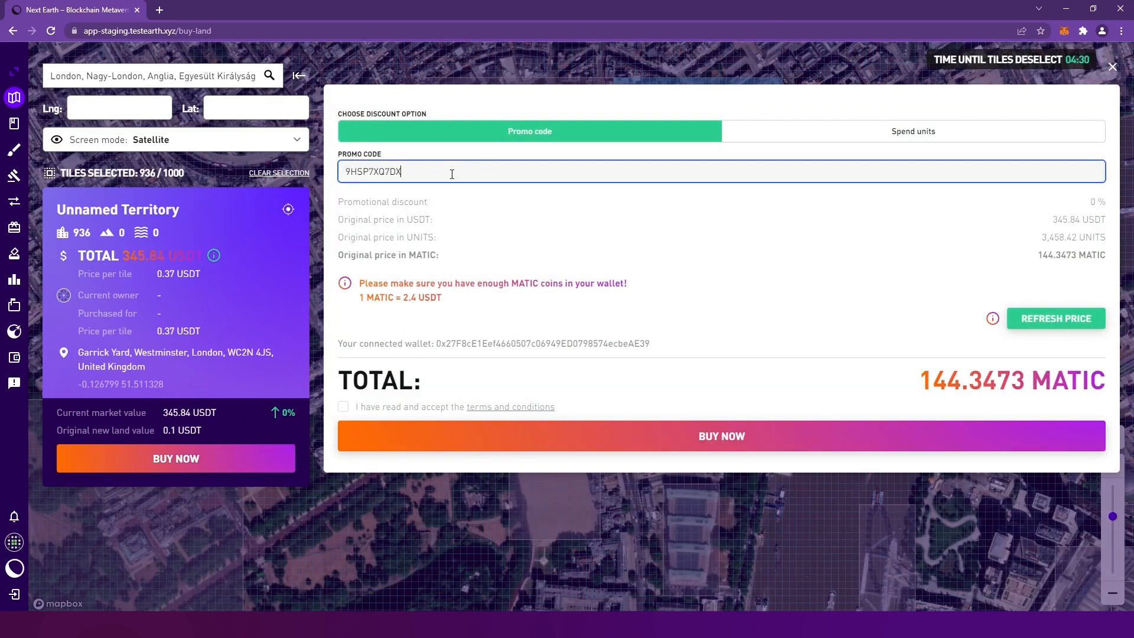
{"action": "mouse_move", "coordinate": [791, 163]}
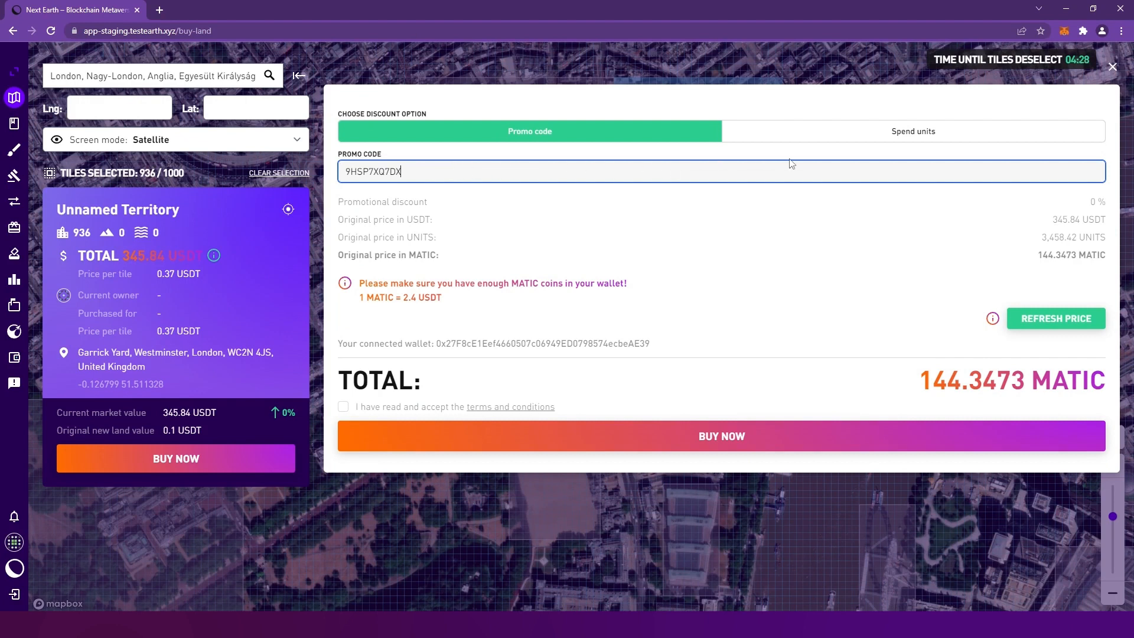
{"action": "left_click", "coordinate": [913, 131]}
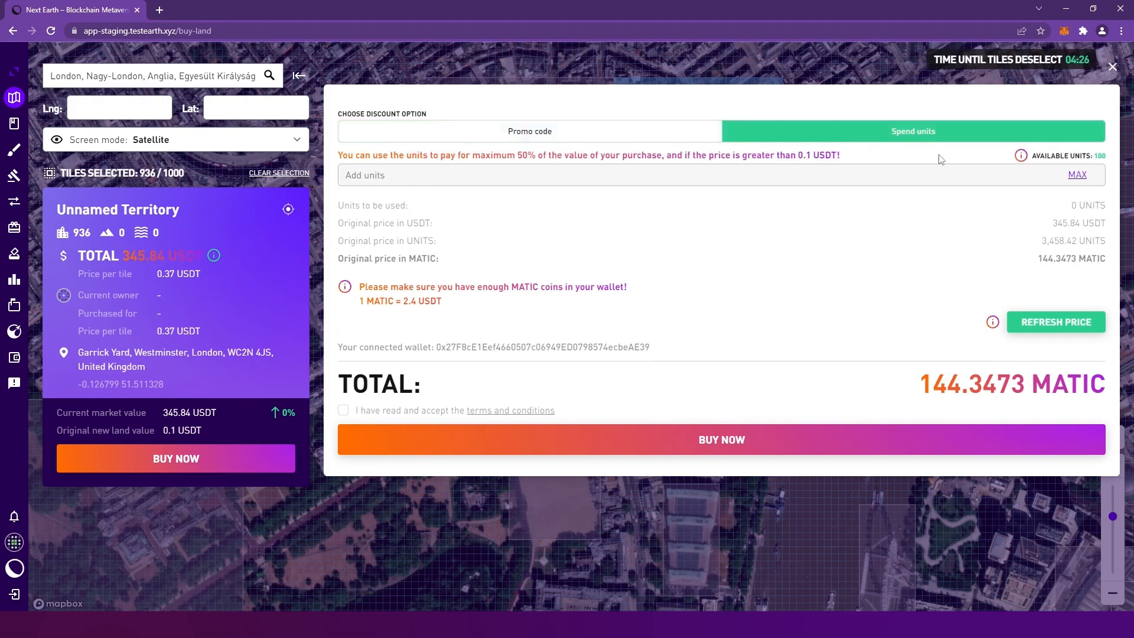
{"action": "mouse_move", "coordinate": [1077, 182]}
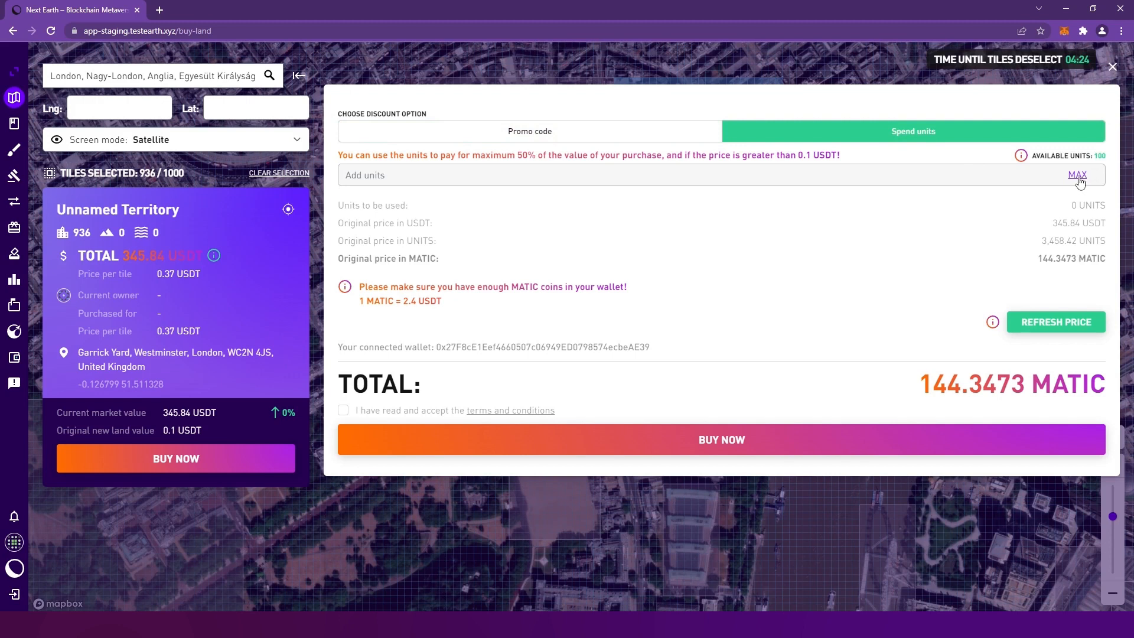
{"action": "left_click", "coordinate": [1077, 175]}
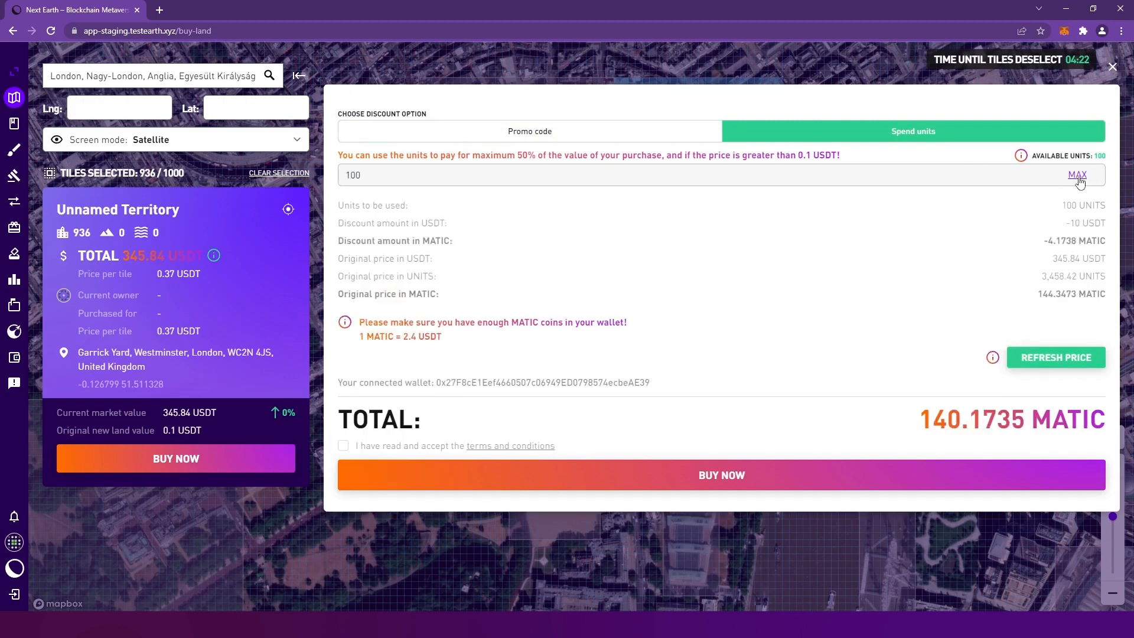
{"action": "mouse_move", "coordinate": [1038, 291]}
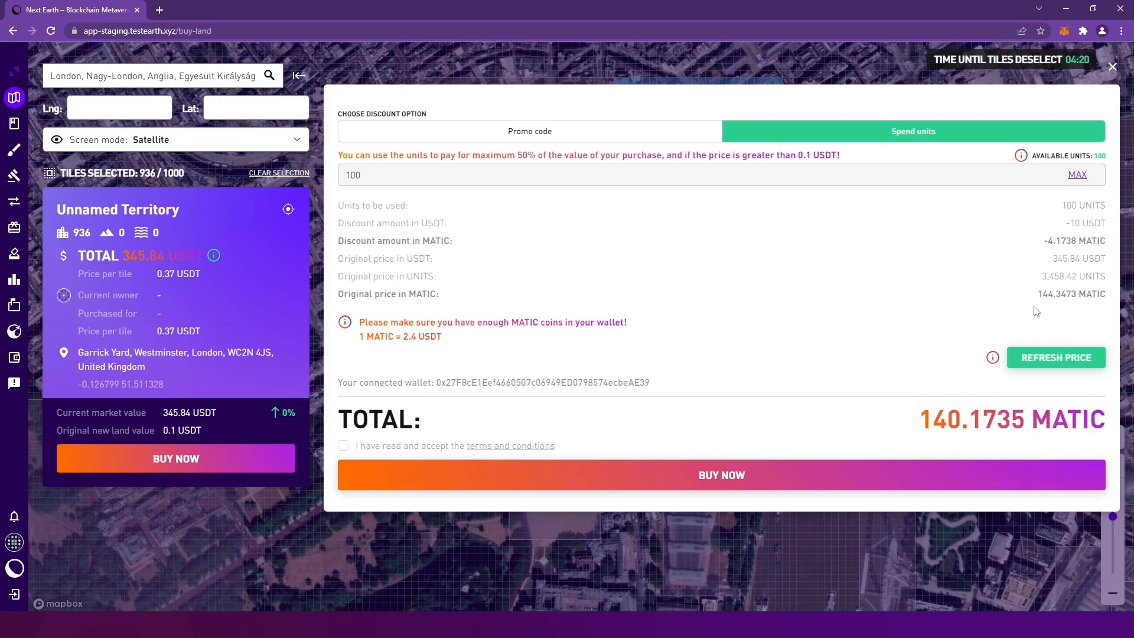
{"action": "mouse_move", "coordinate": [772, 365]}
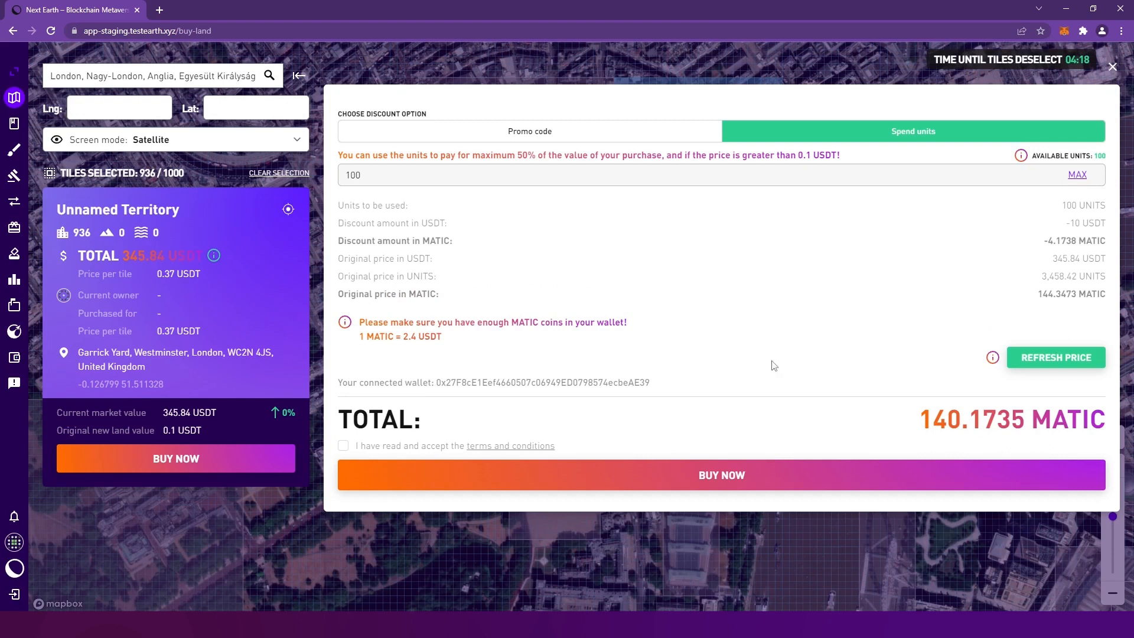
- Accept the terms, submit the 140.1735 MATIC purchase and confirm it in MetaMask
{"action": "left_click", "coordinate": [344, 445]}
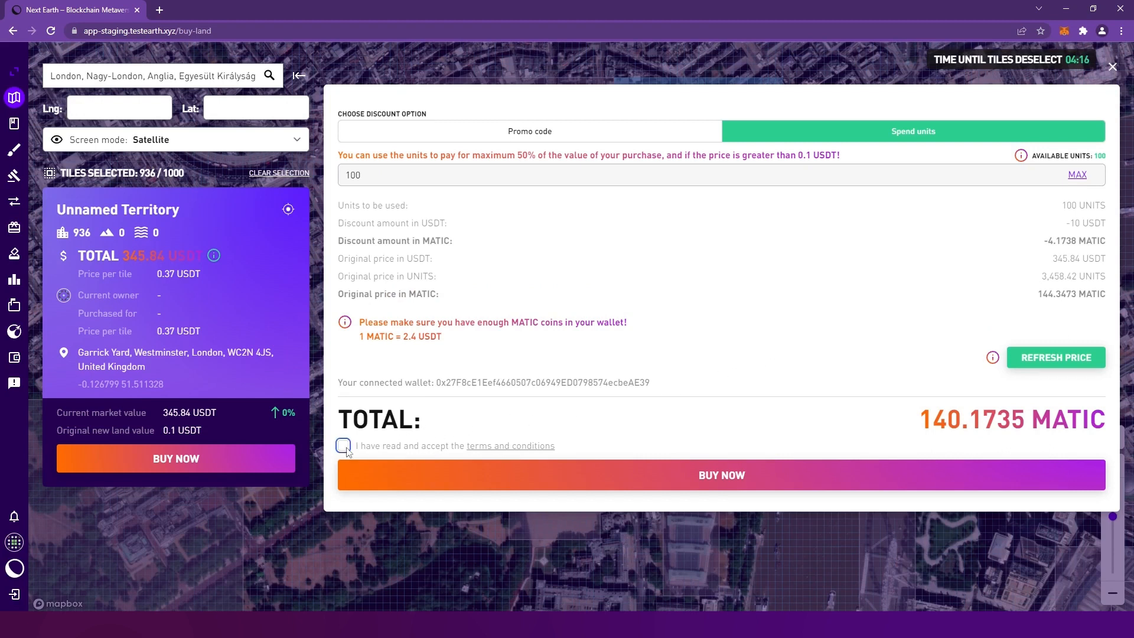
{"action": "left_click", "coordinate": [342, 446]}
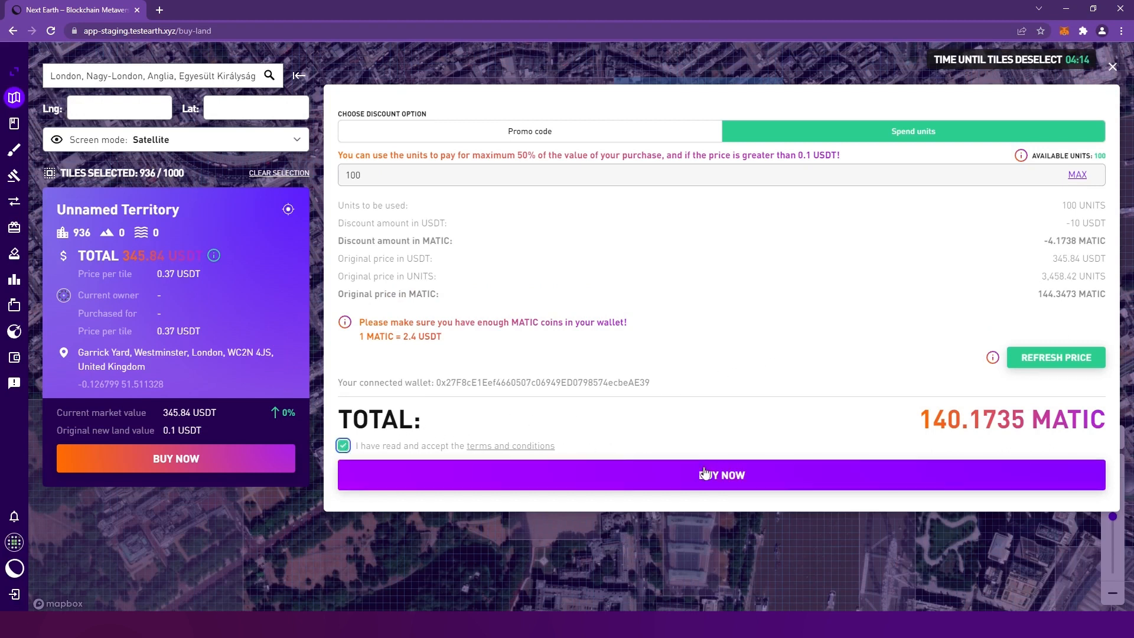
{"action": "left_click", "coordinate": [720, 475]}
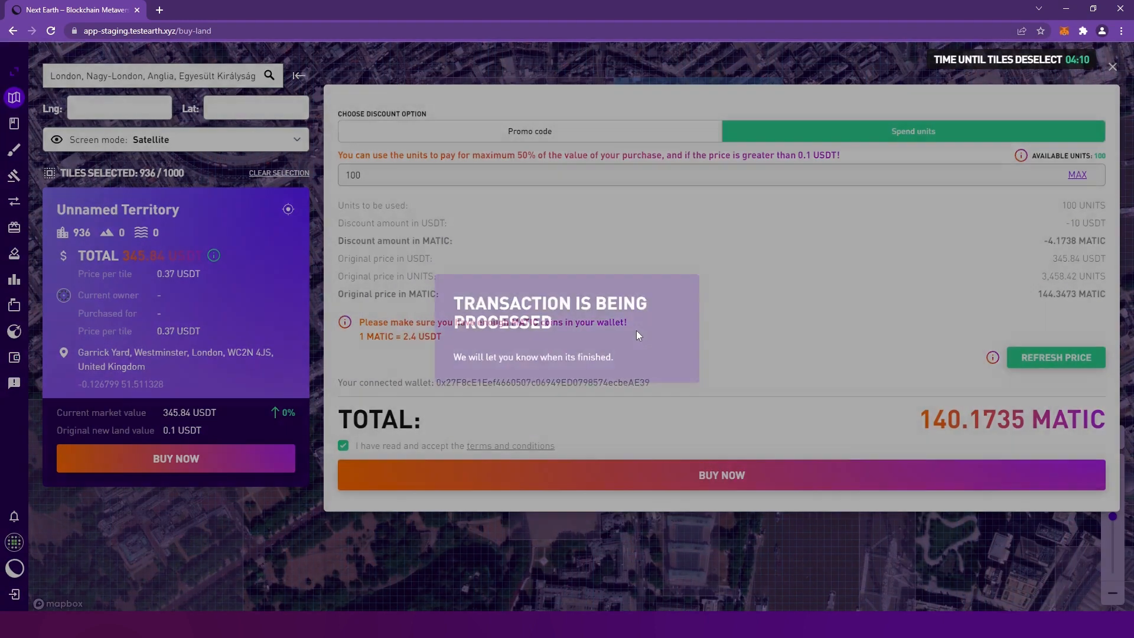
{"action": "left_click", "coordinate": [720, 475]}
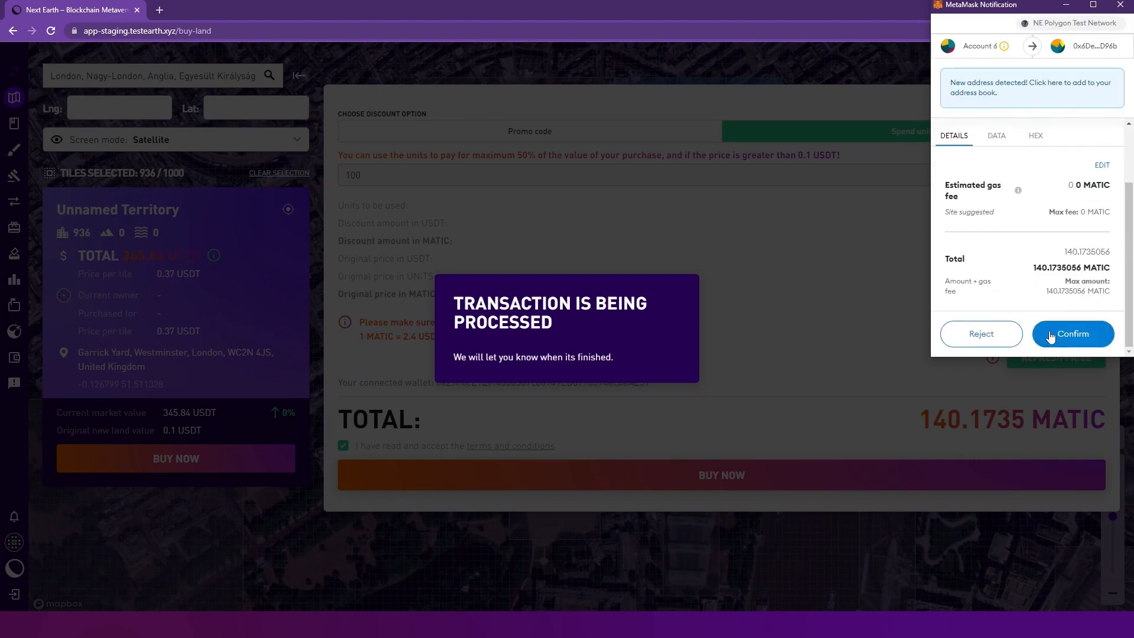
{"action": "left_click", "coordinate": [1073, 333]}
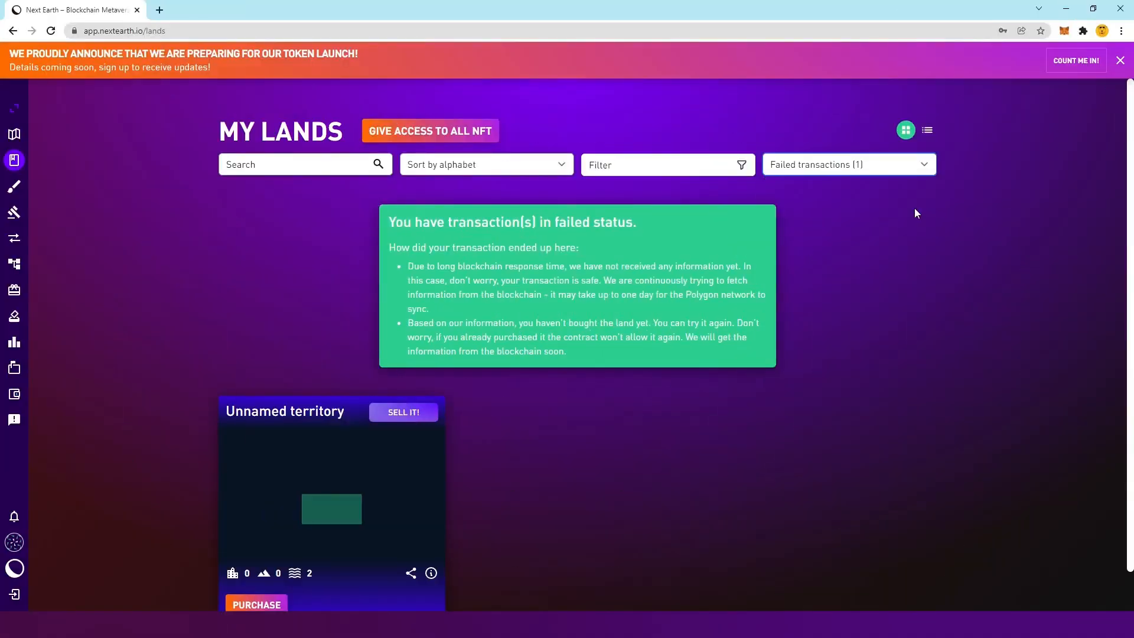
- Retry the Purchase on the Unnamed territory under failed transactions
{"action": "scroll", "scroll_direction": "down", "scroll_amount": 3}
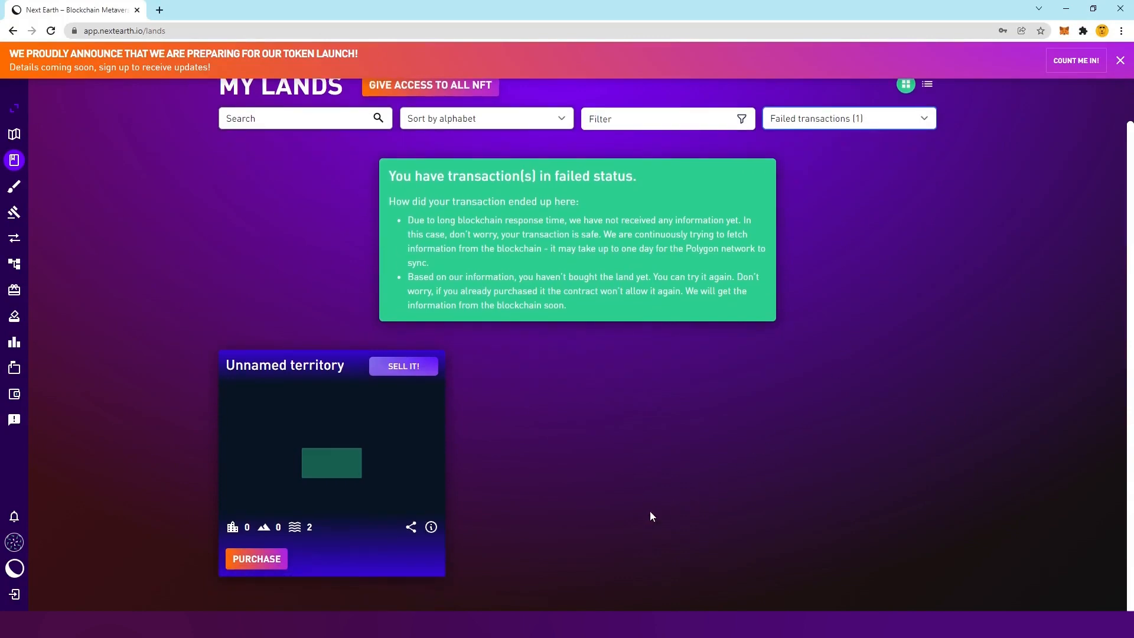
{"action": "mouse_move", "coordinate": [492, 591]}
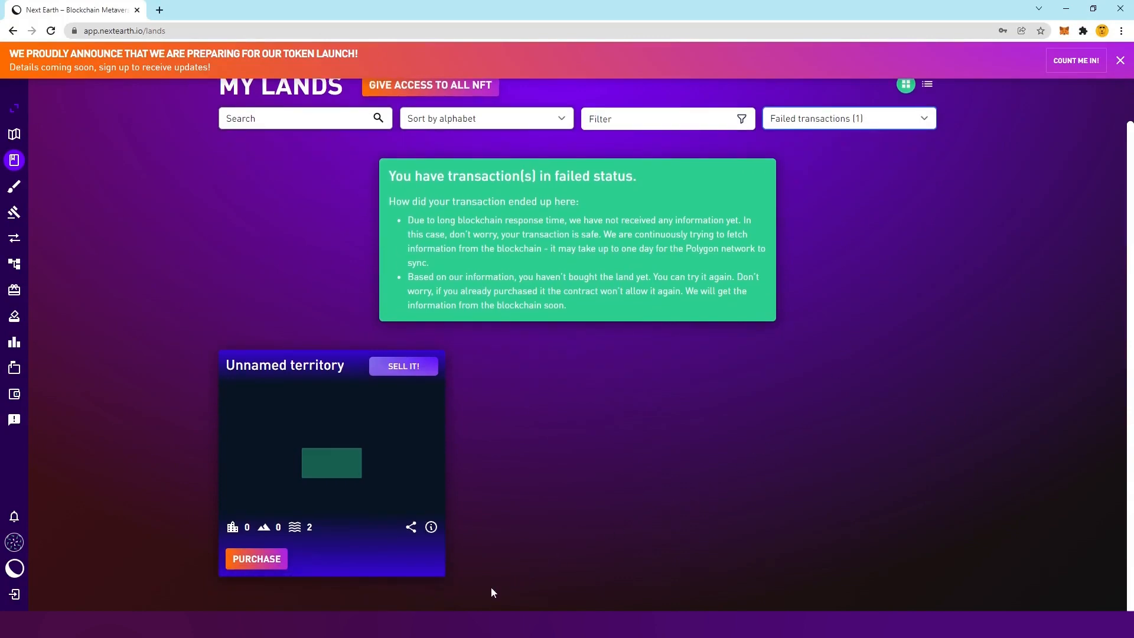
{"action": "mouse_move", "coordinate": [257, 559]}
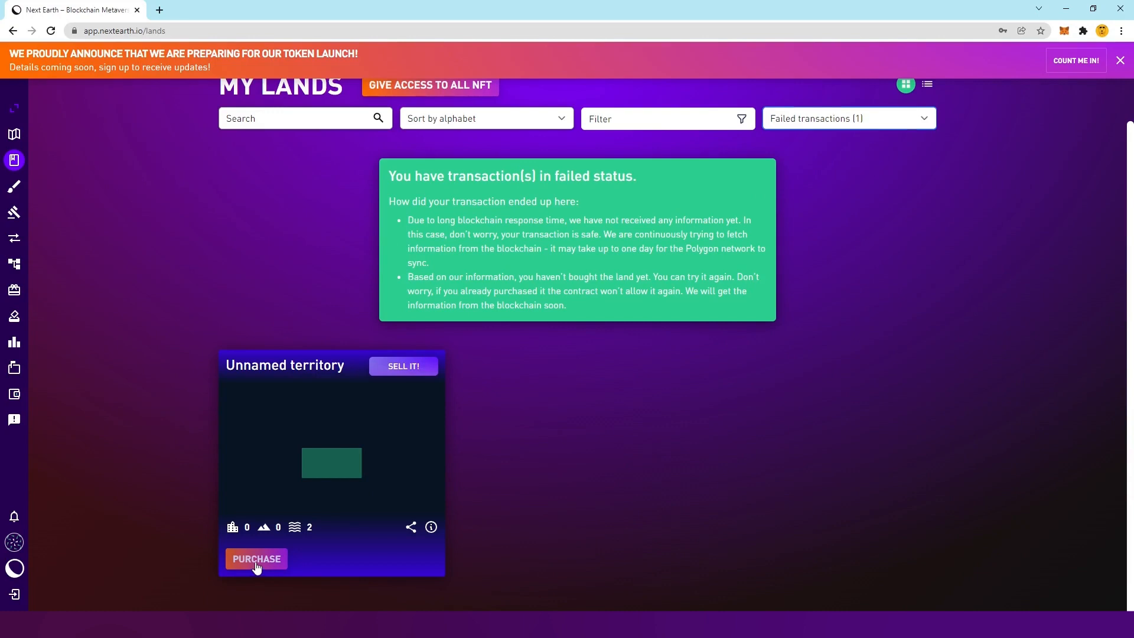
{"action": "left_click", "coordinate": [256, 559]}
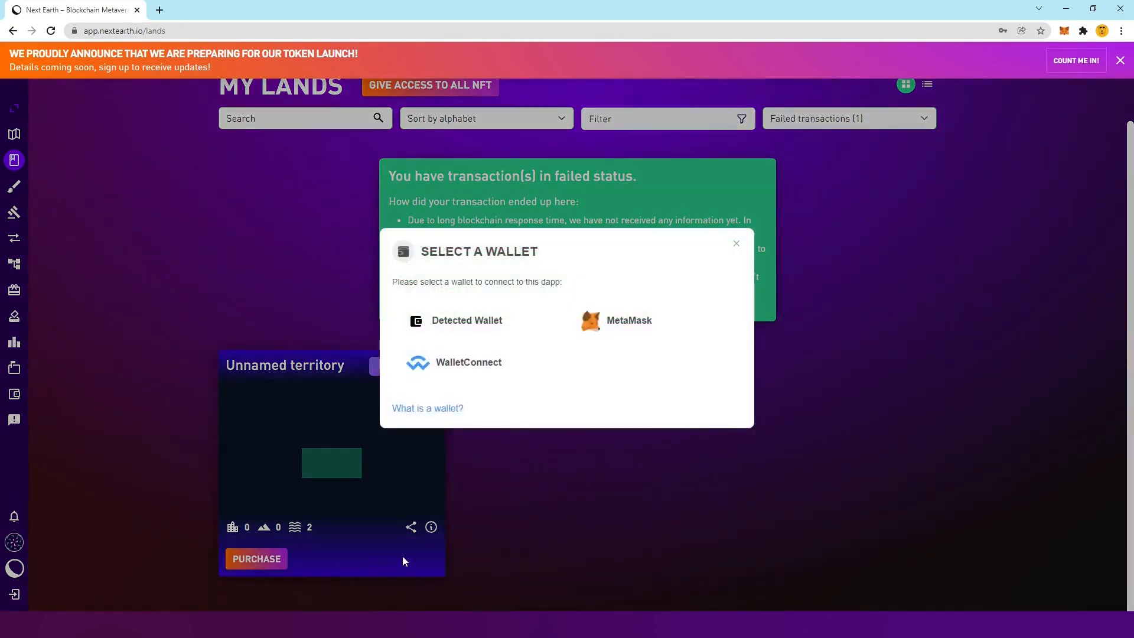
{"action": "mouse_move", "coordinate": [630, 330]}
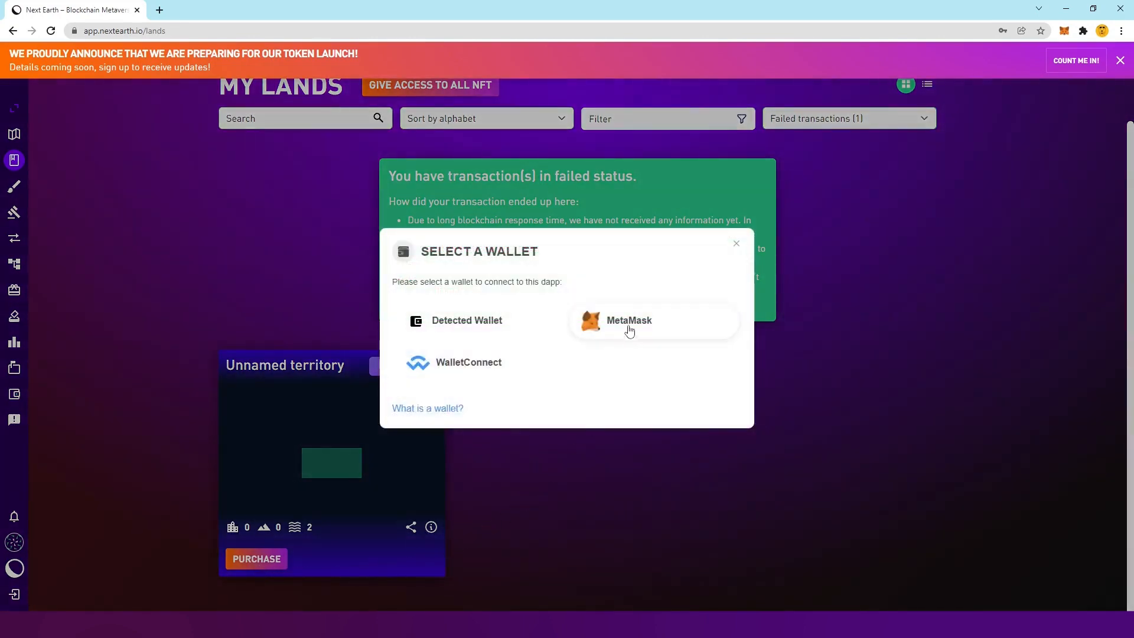